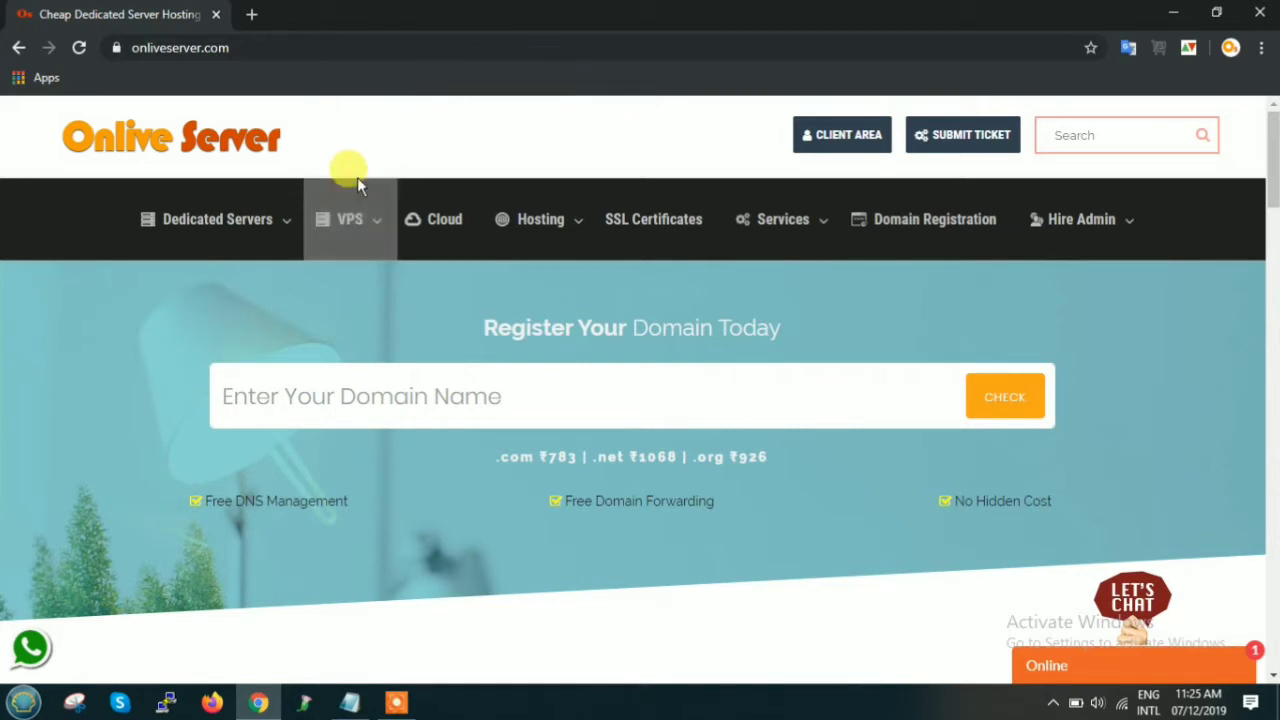
mouse_move(112, 330)
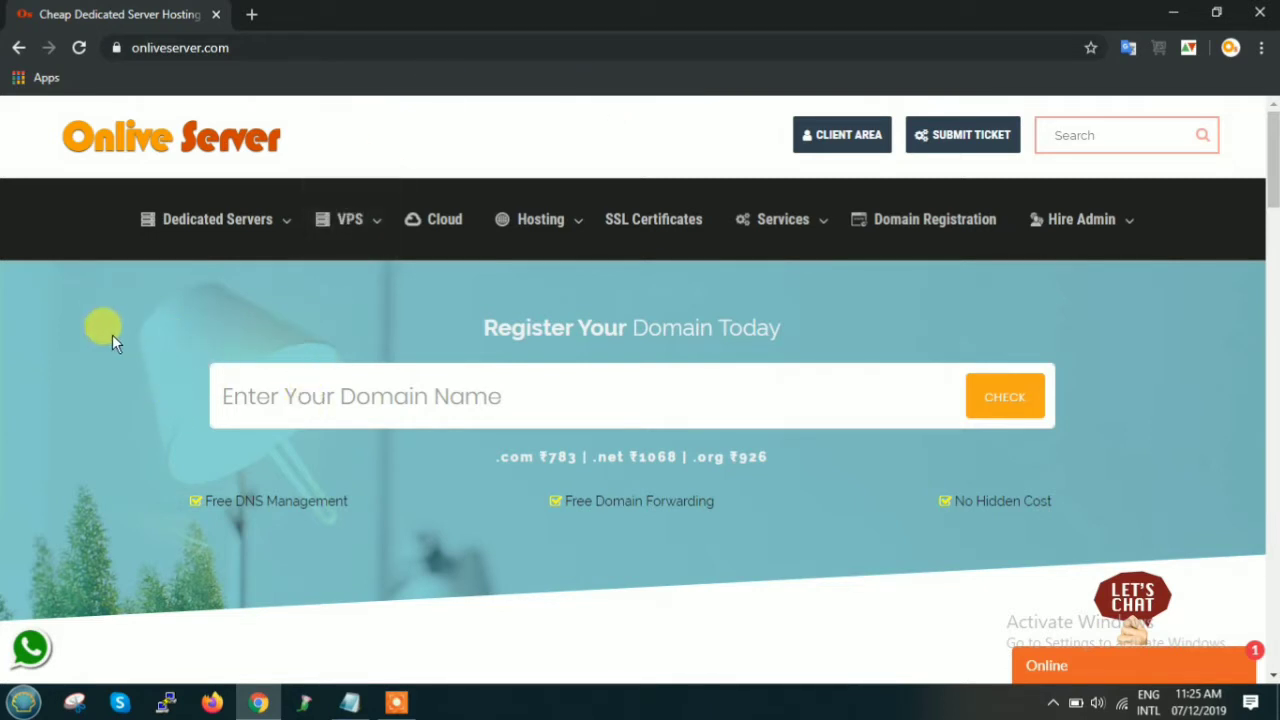
mouse_move(70, 424)
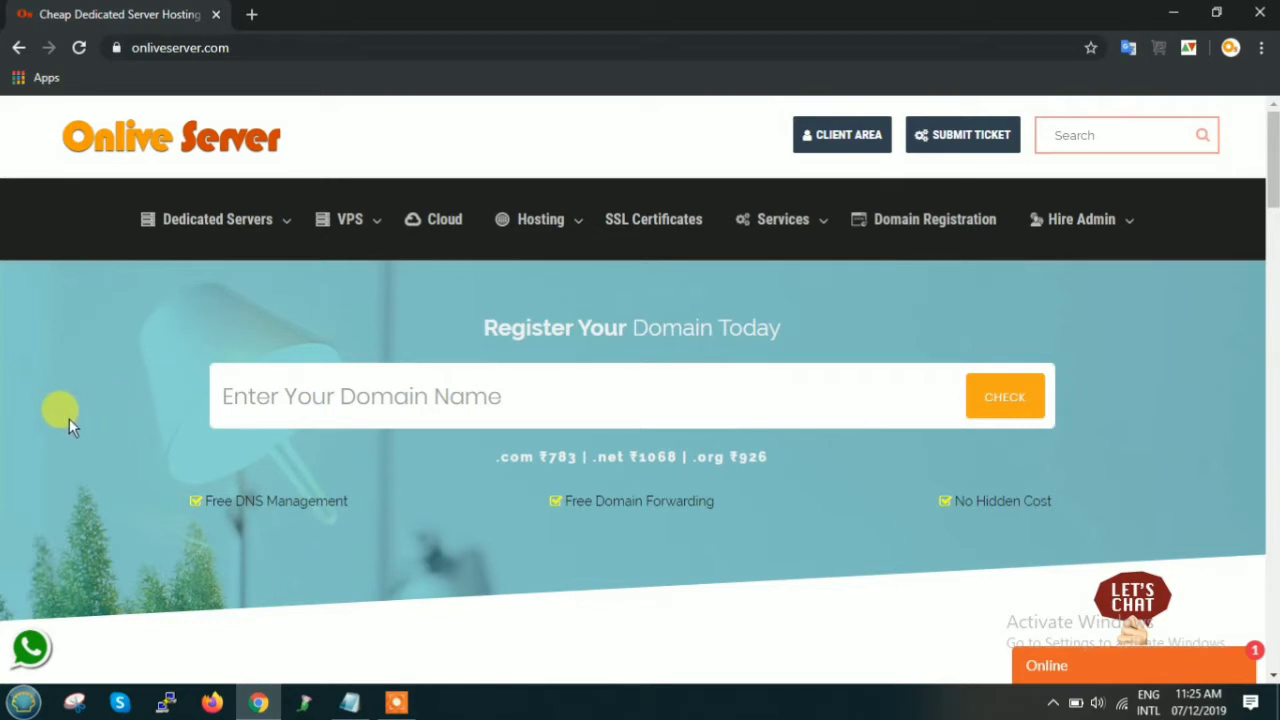
mouse_move(78, 418)
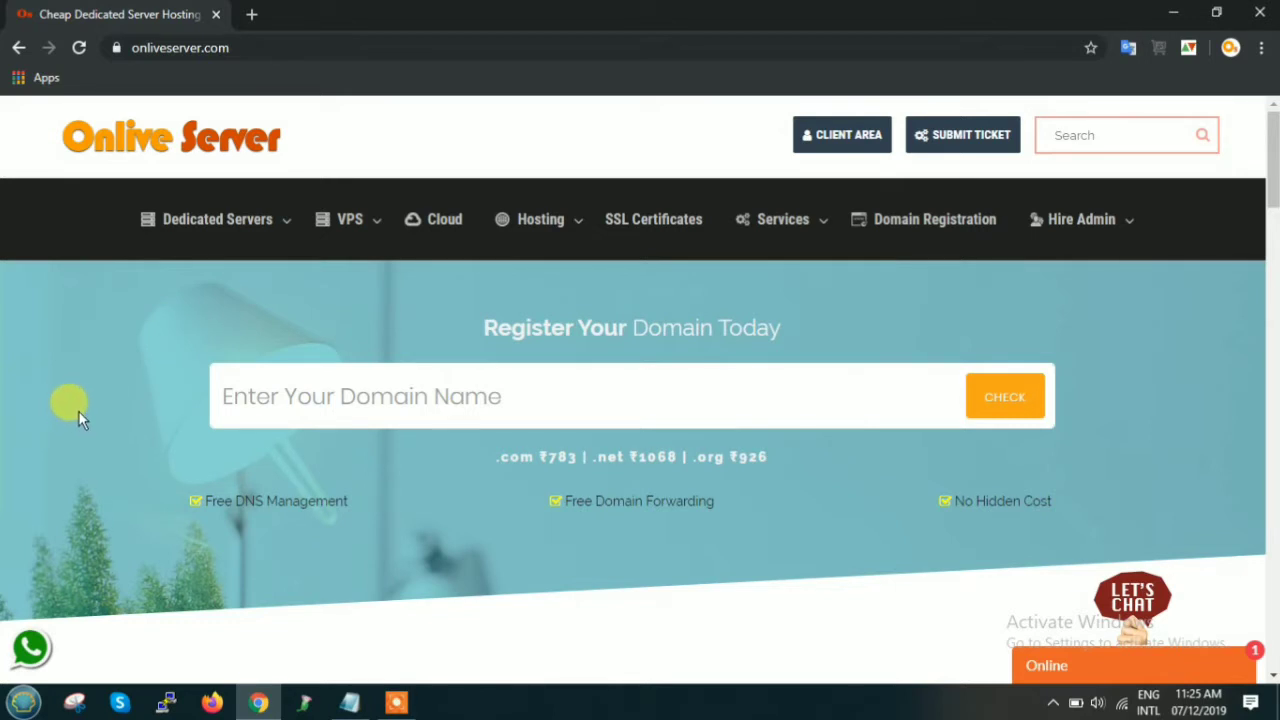
mouse_move(88, 428)
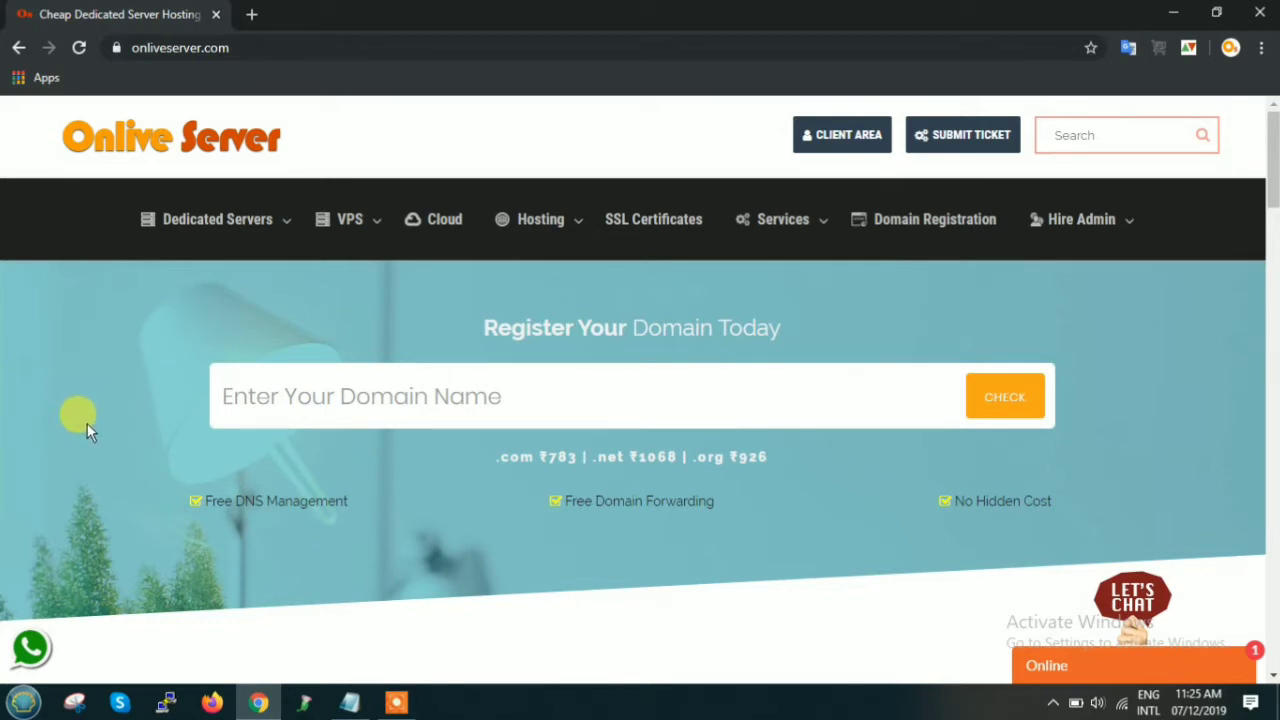
- Dismiss the Live Chat popup and return to the homepage top to reveal the VPS locations menu
scroll(down, 3)
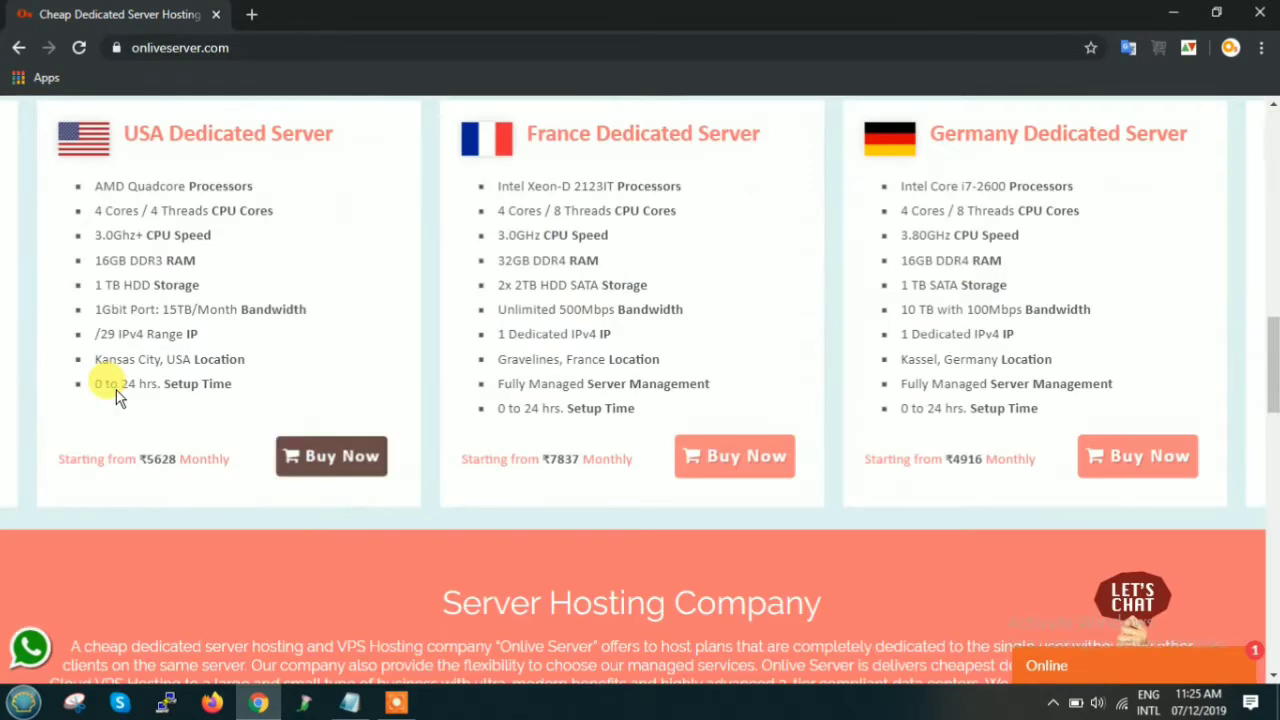
scroll(down, 3)
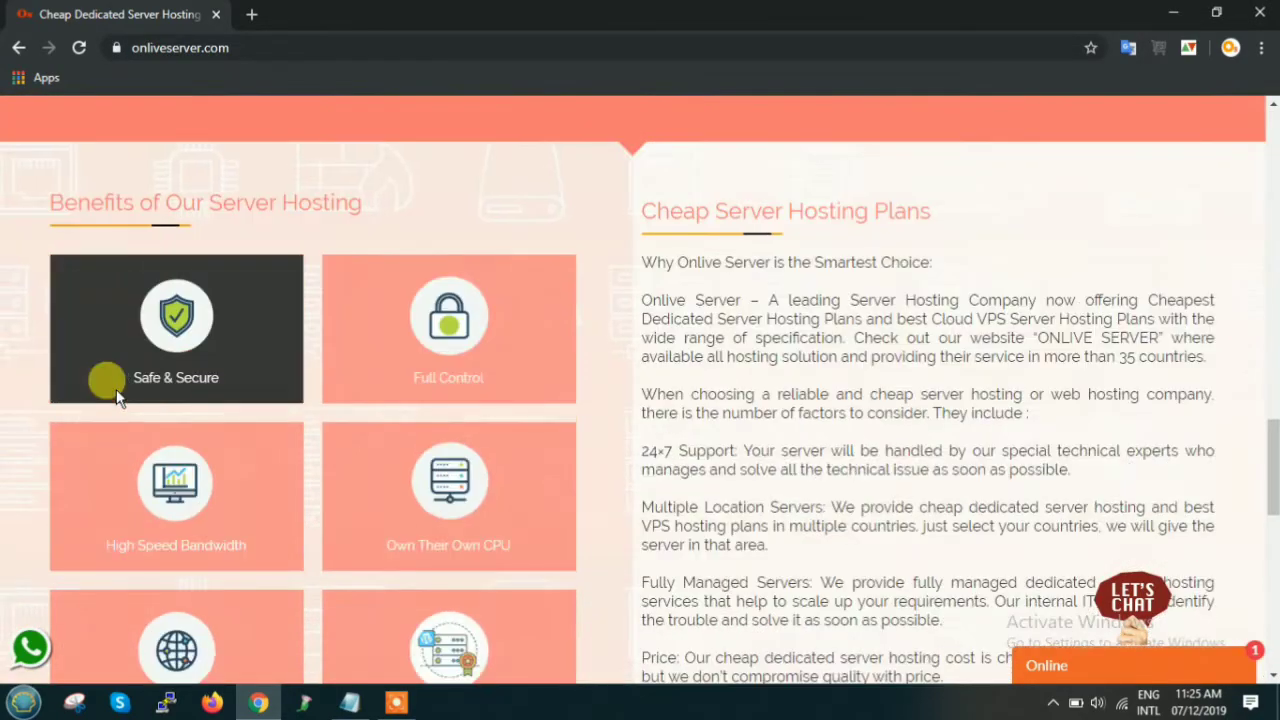
scroll(down, 3)
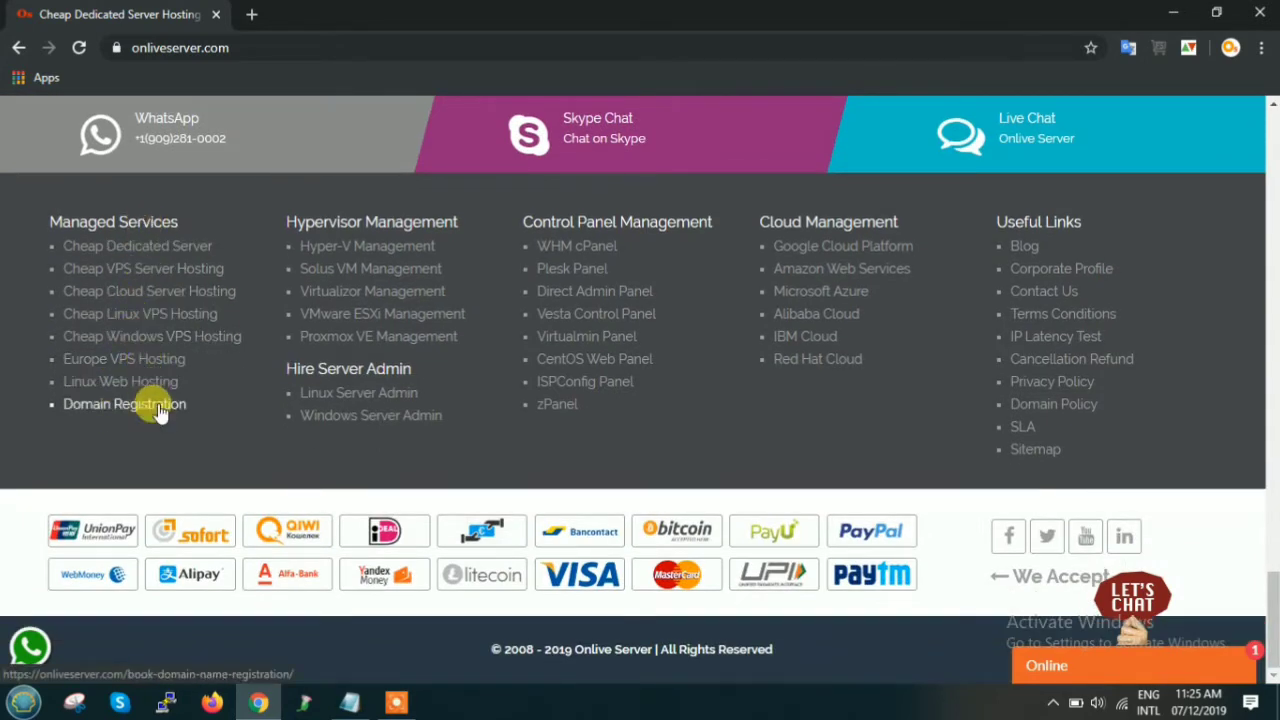
mouse_move(396, 292)
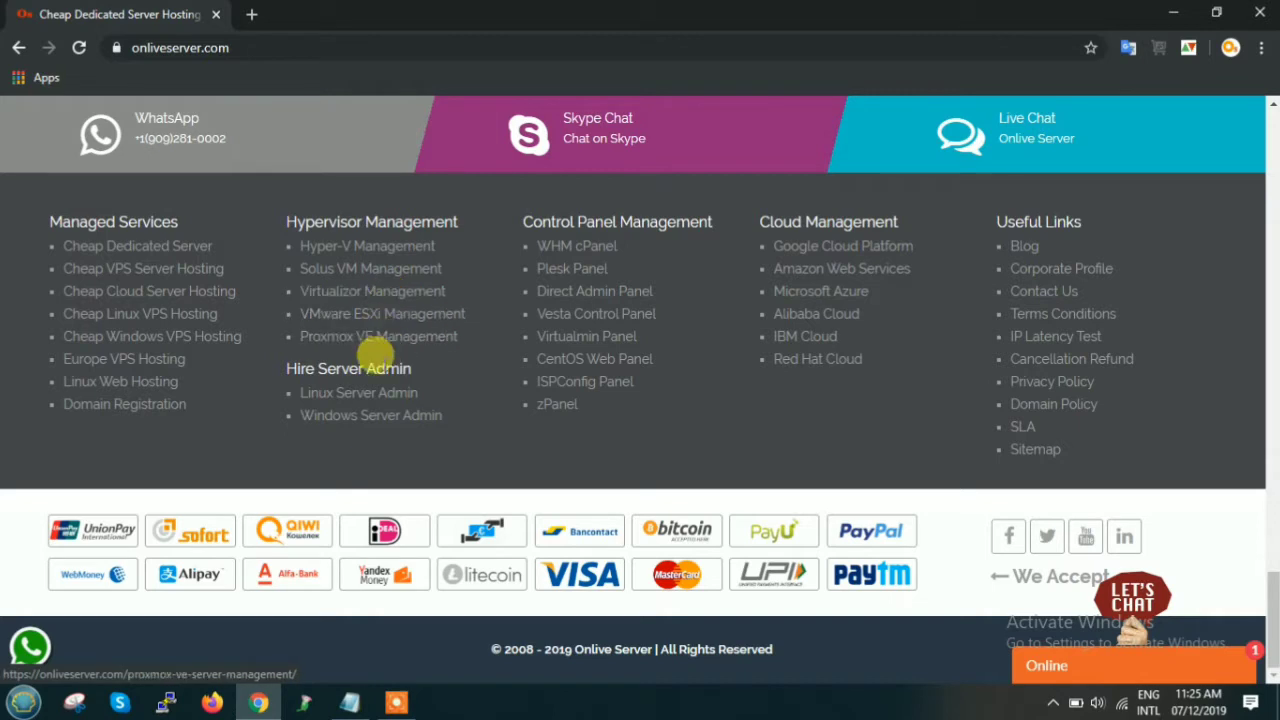
mouse_move(400, 620)
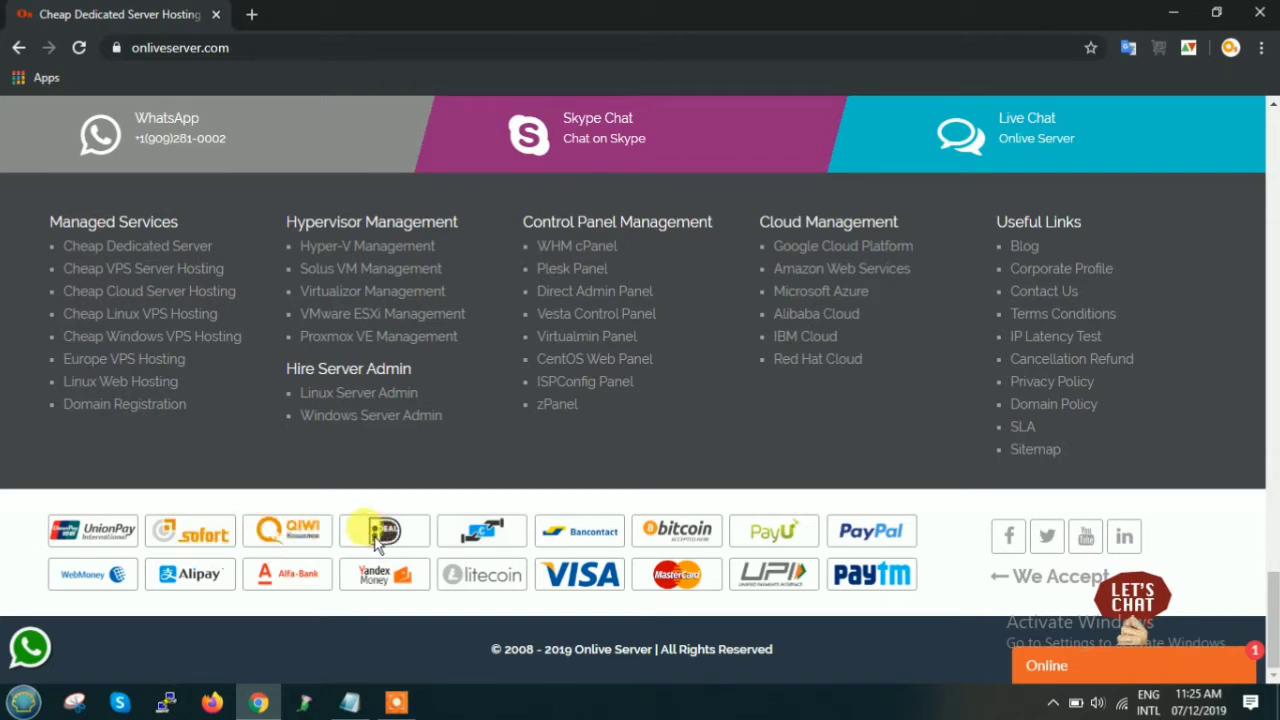
mouse_move(432, 572)
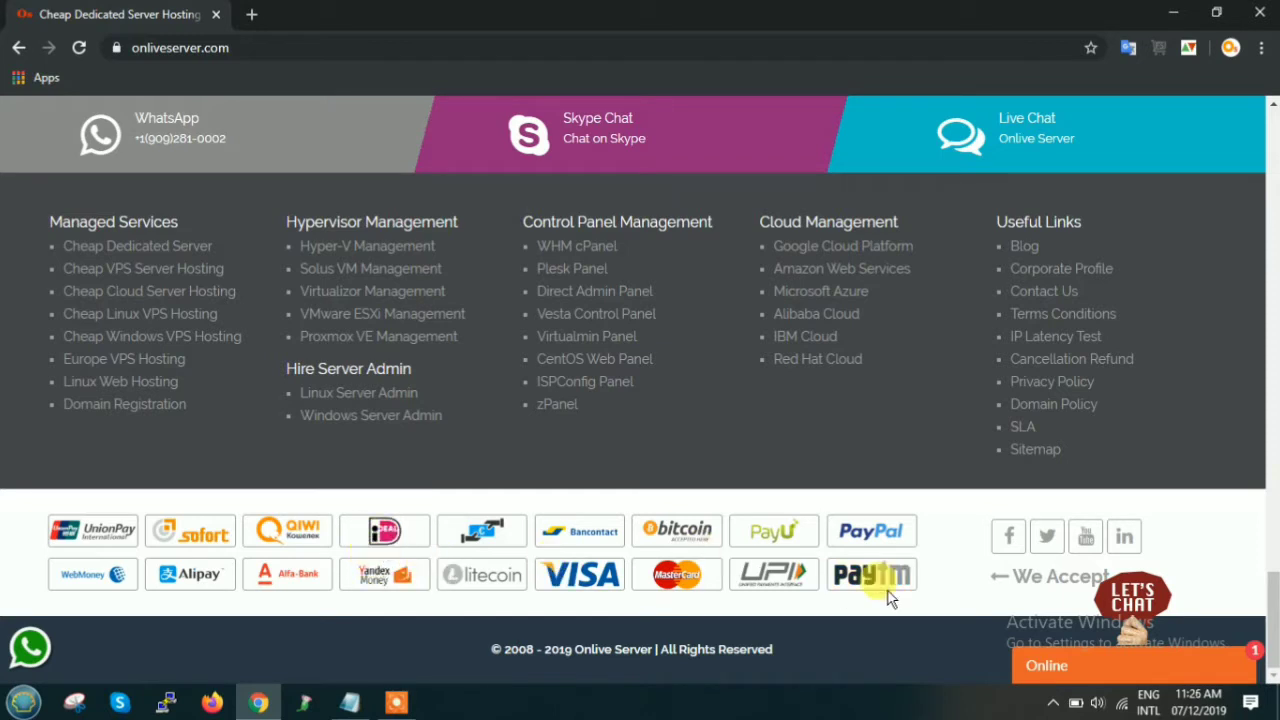
mouse_move(1044, 640)
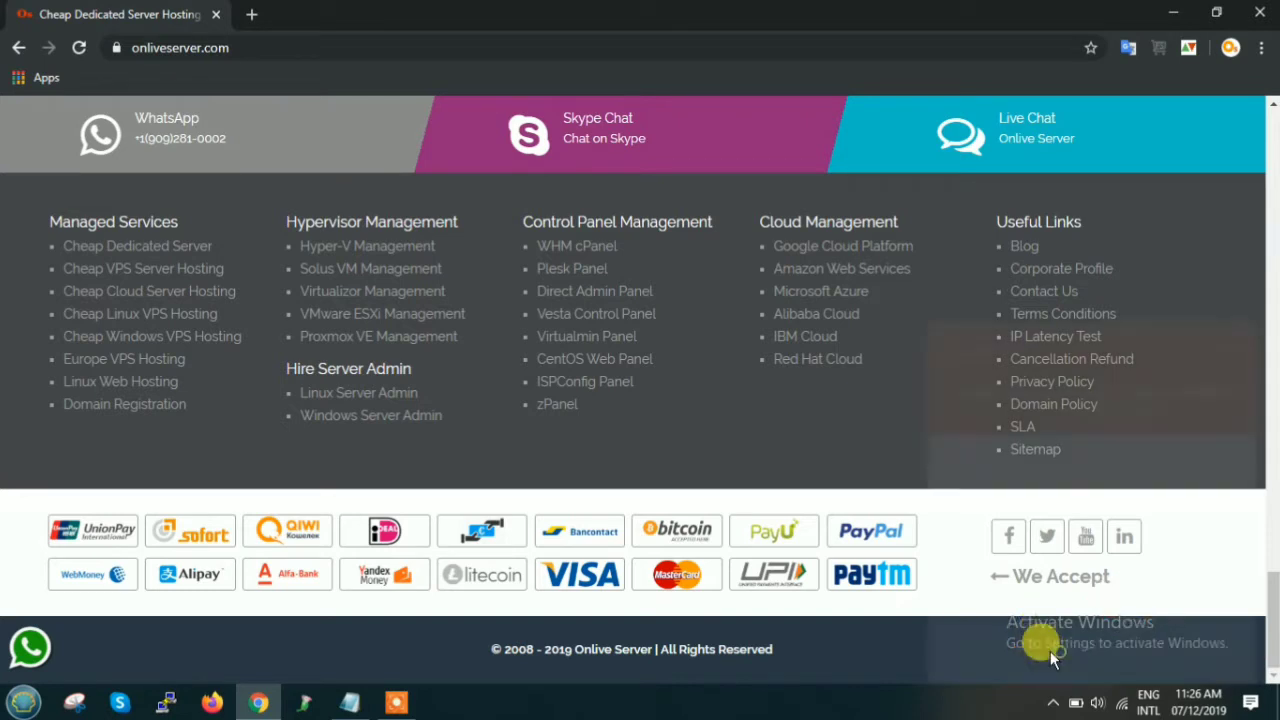
click(1026, 128)
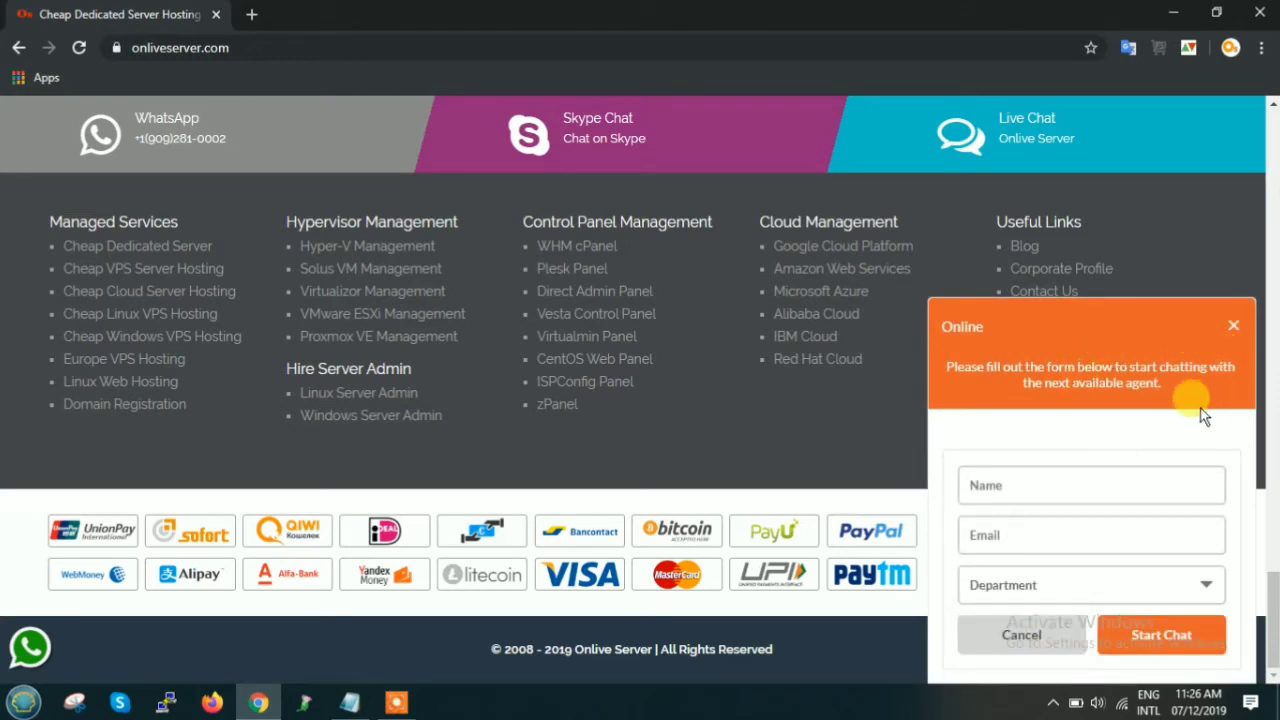
click(1232, 324)
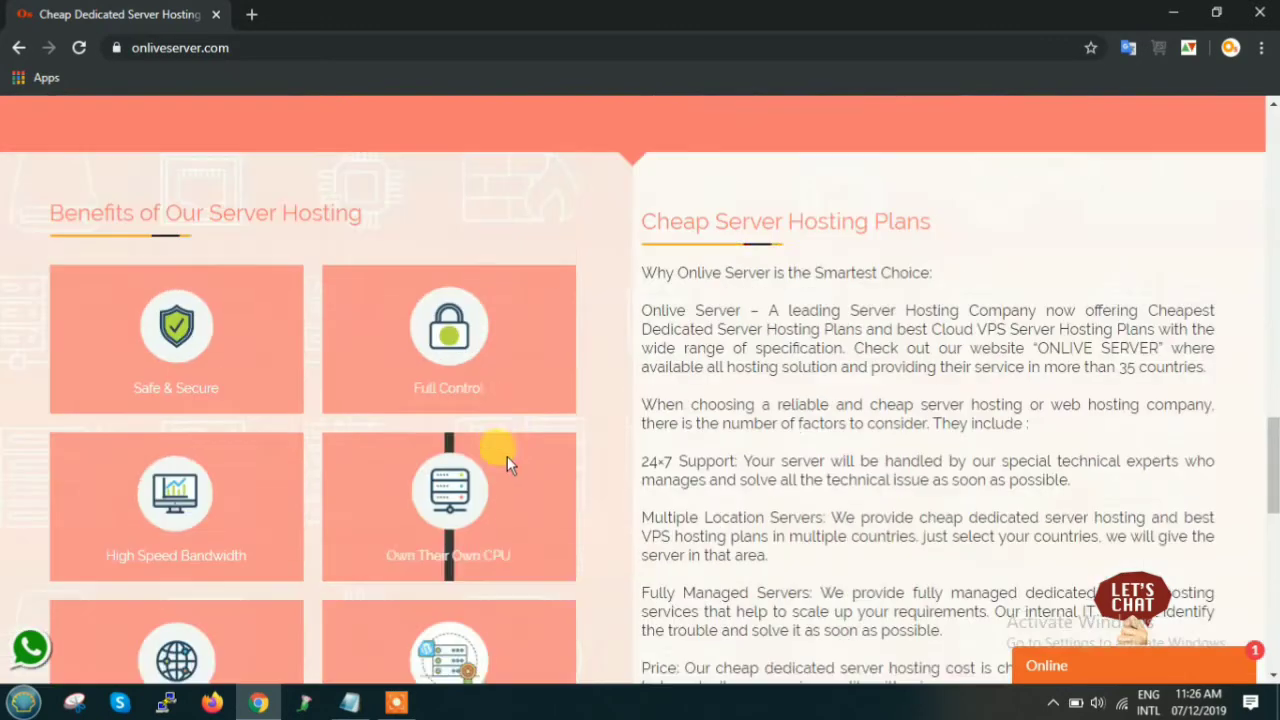
scroll(up, 3)
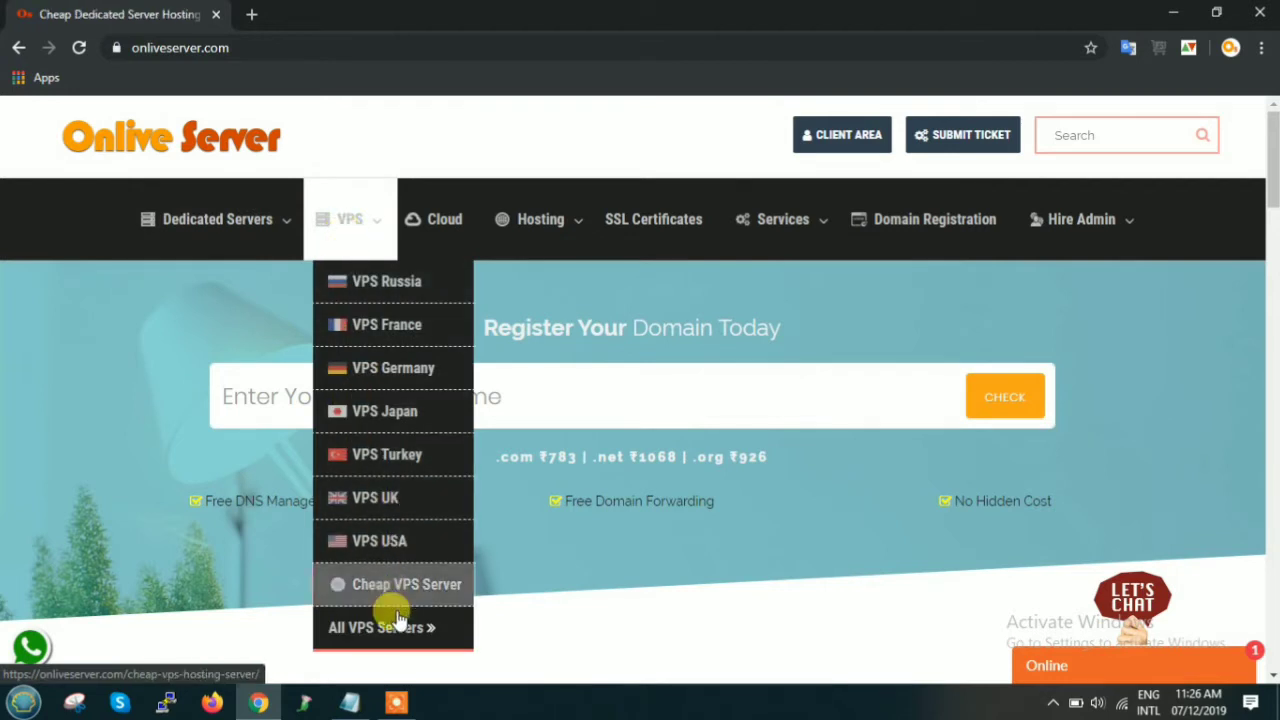
- View the Cheap VPS hosting plans and switch their prices to US dollars
click(406, 584)
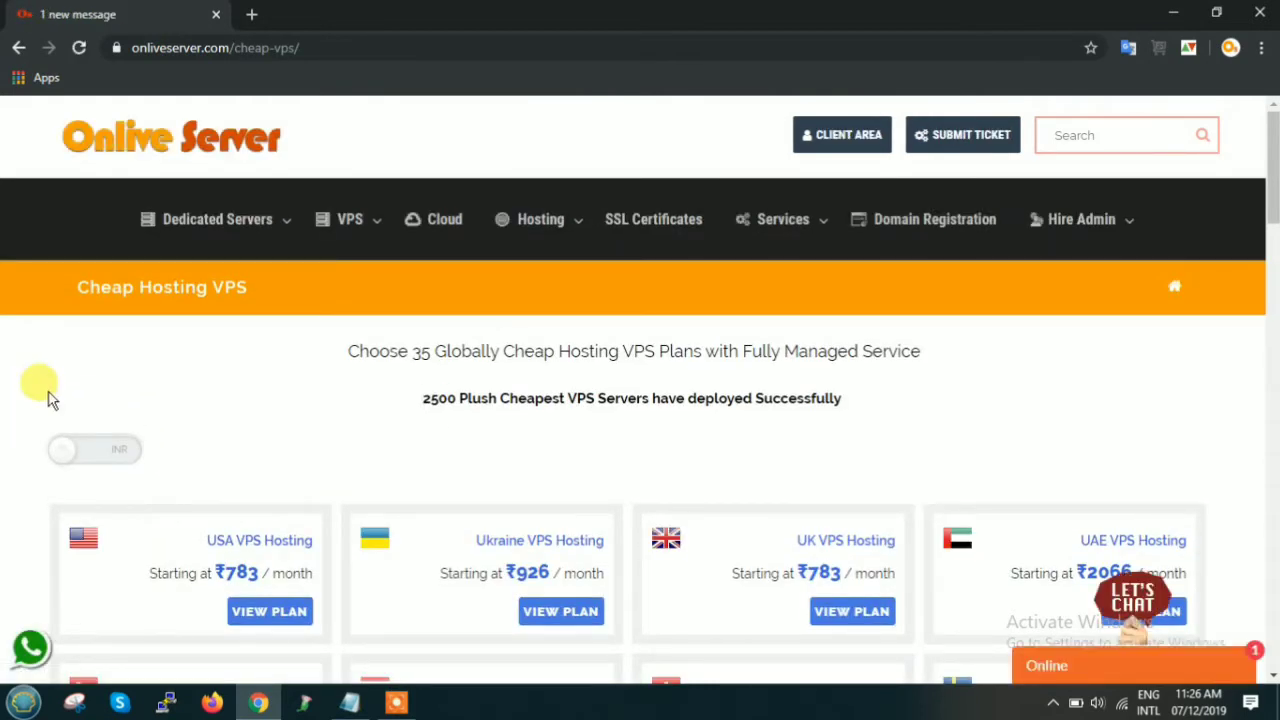
mouse_move(358, 348)
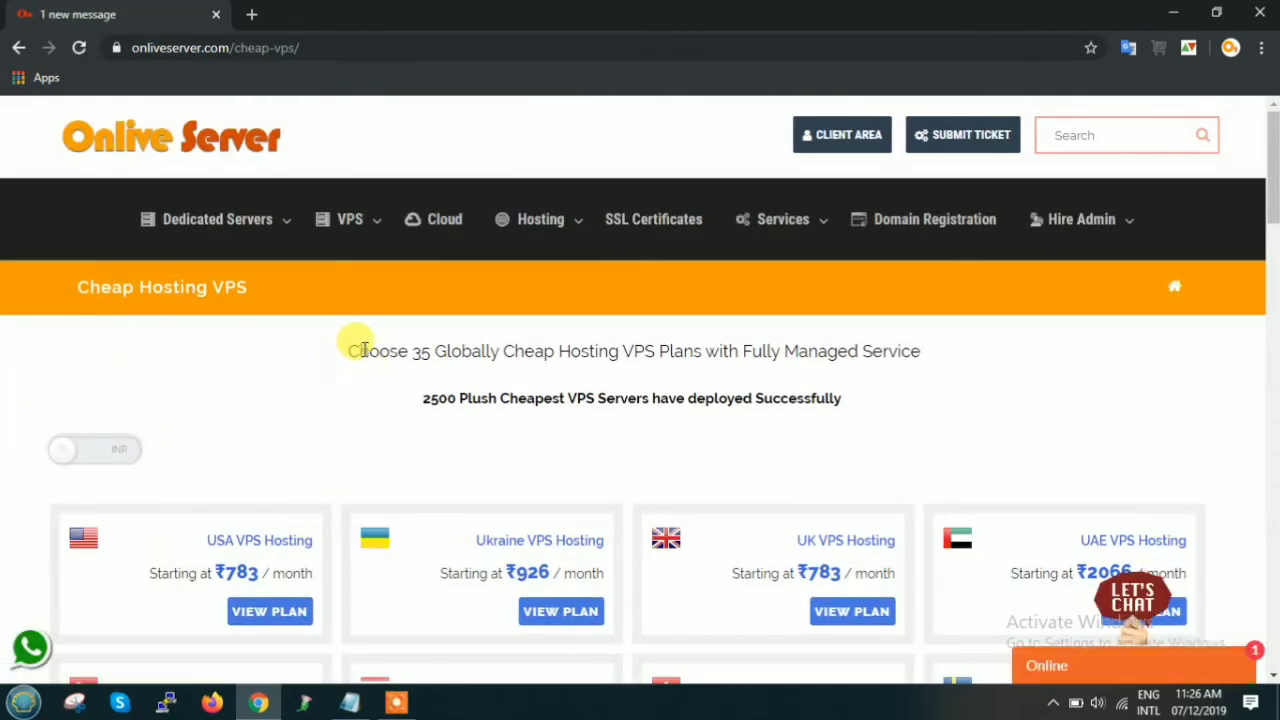
drag(352, 352, 452, 352)
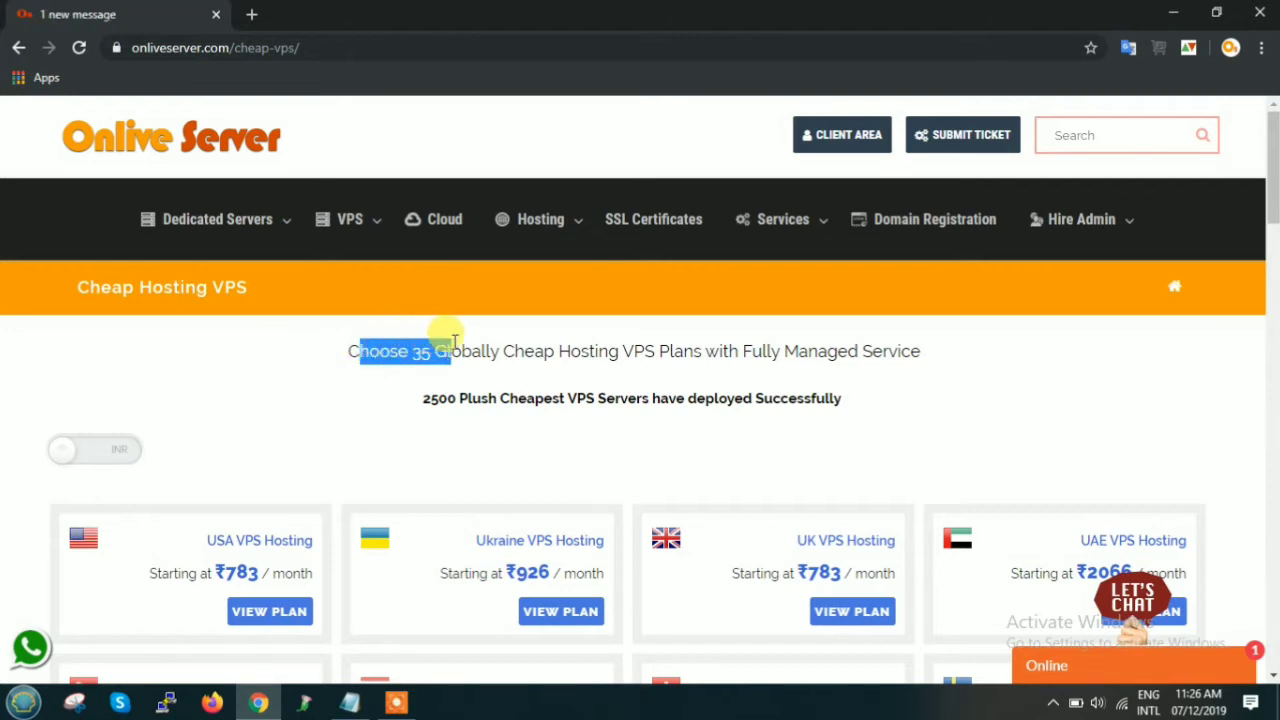
drag(456, 352, 910, 352)
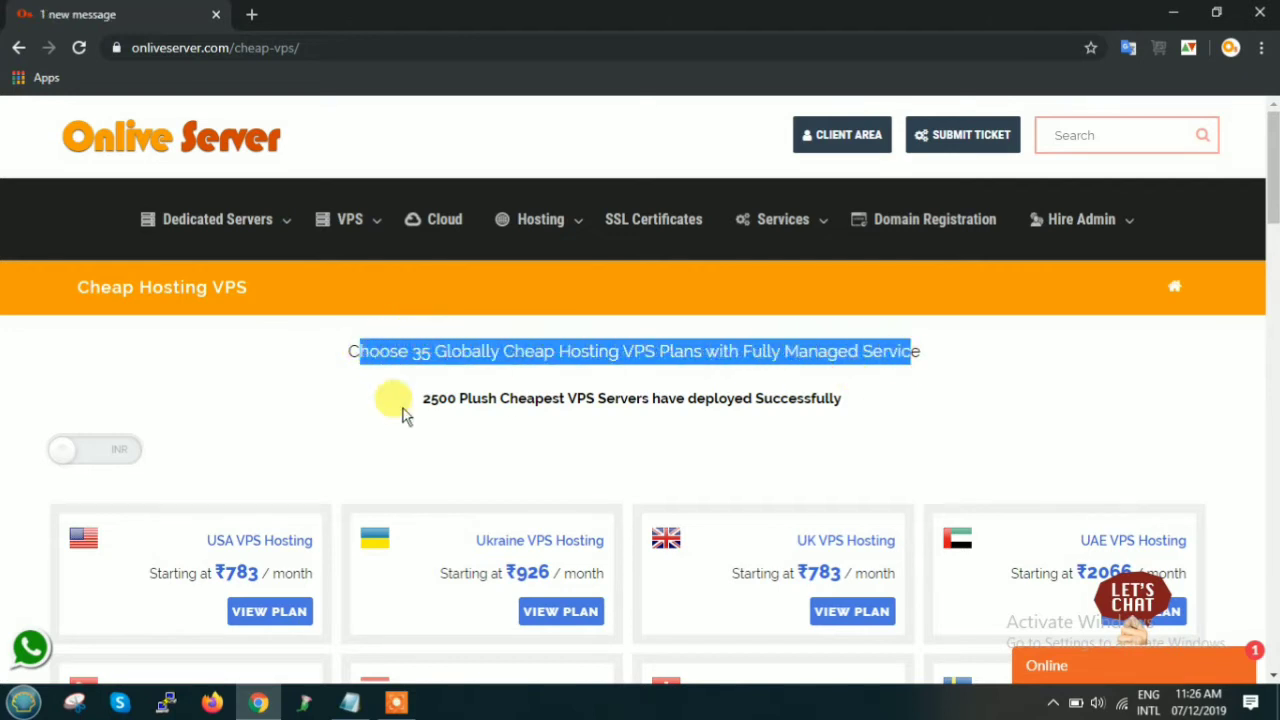
scroll(down, 3)
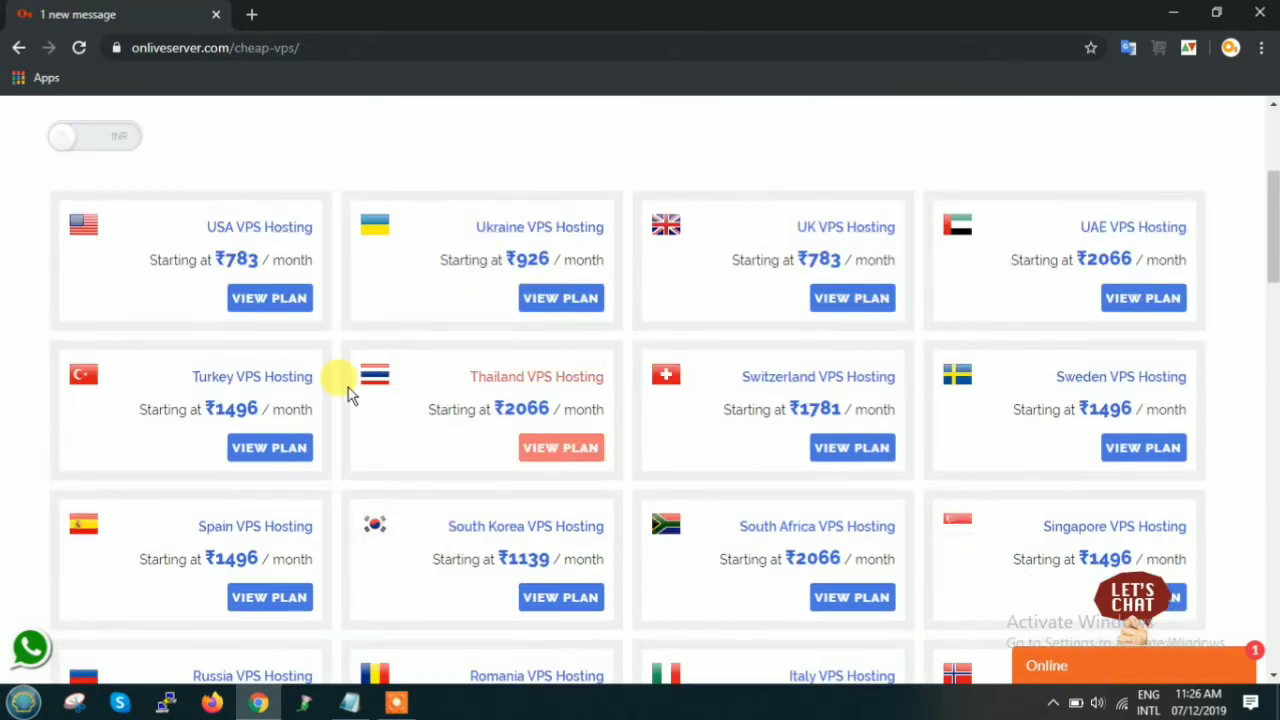
scroll(down, 3)
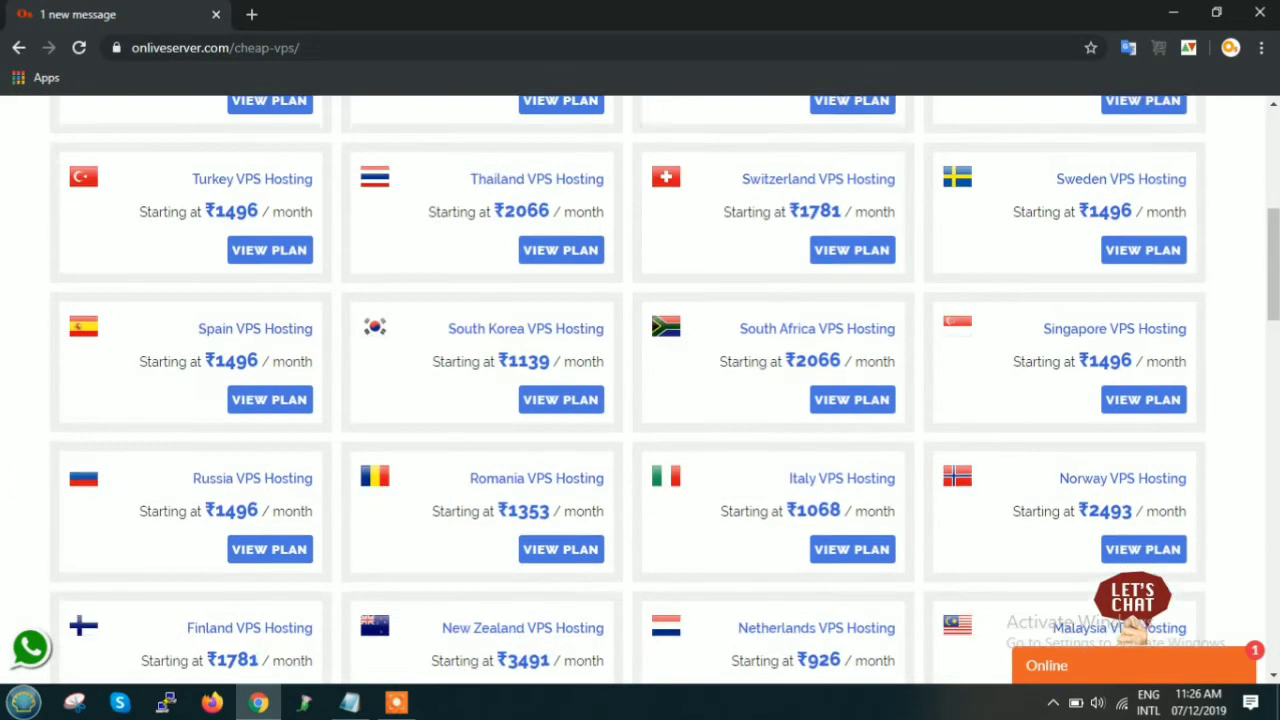
scroll(down, 3)
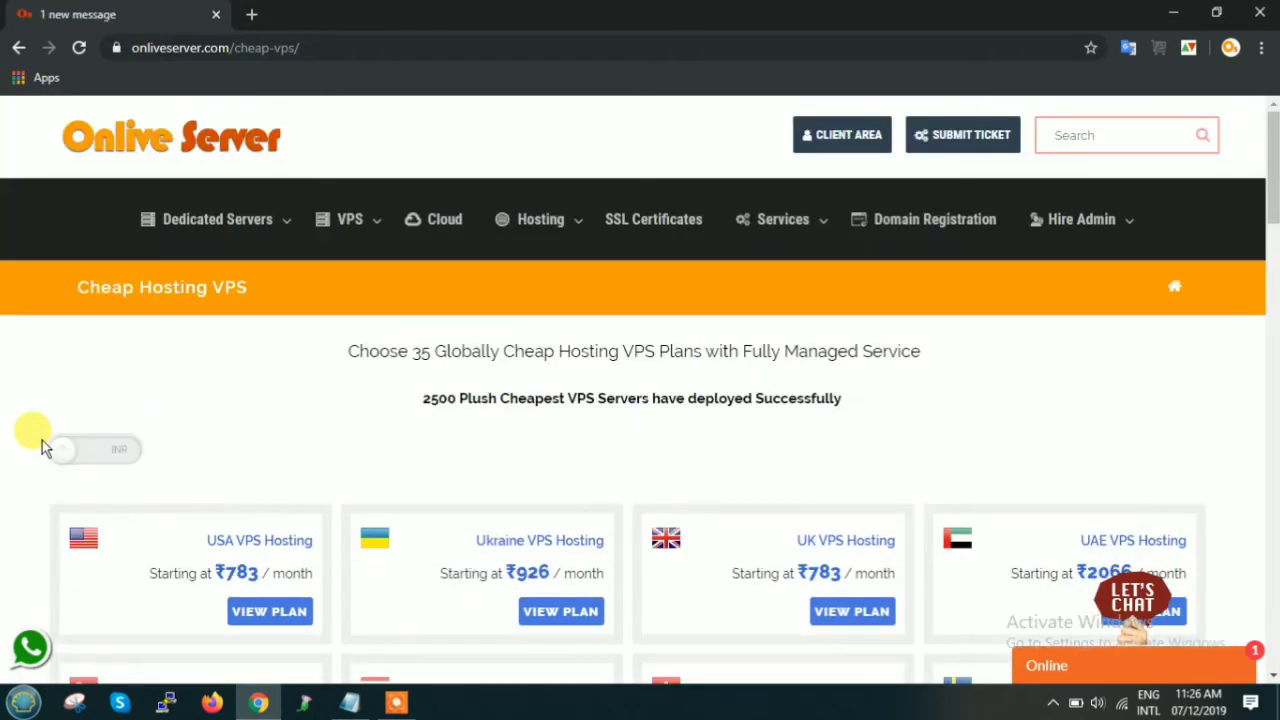
scroll(down, 3)
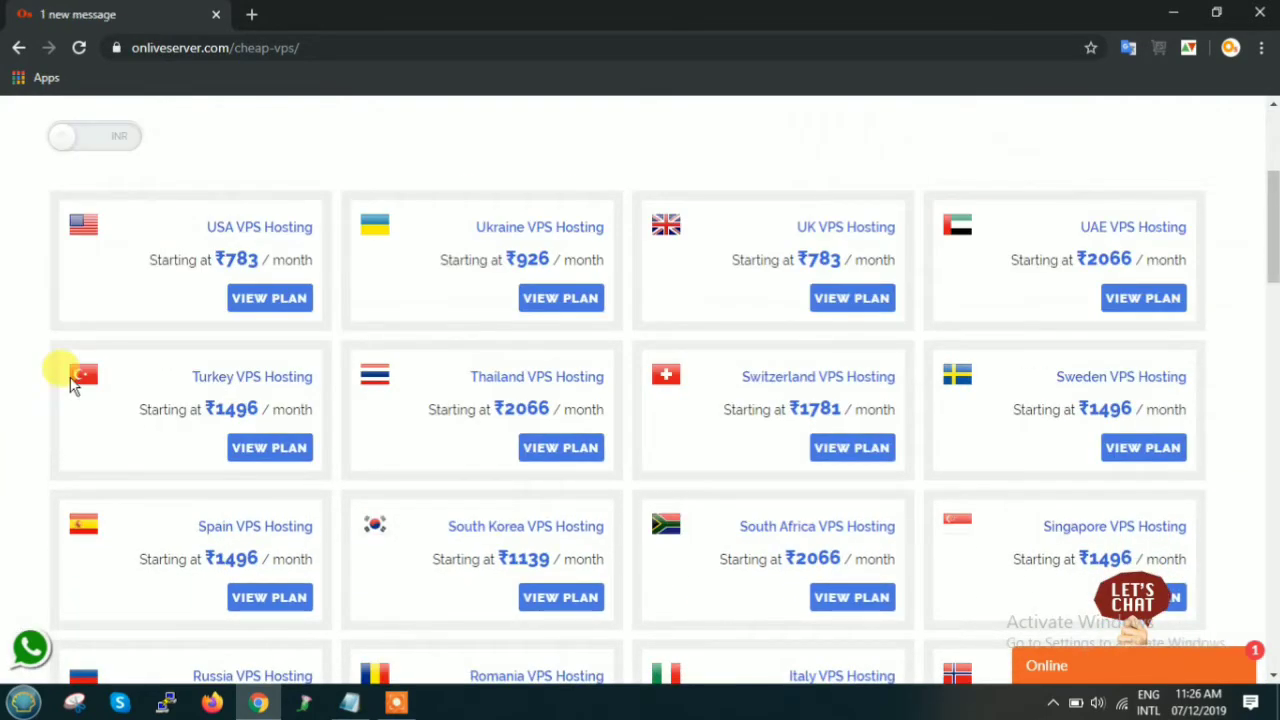
click(94, 136)
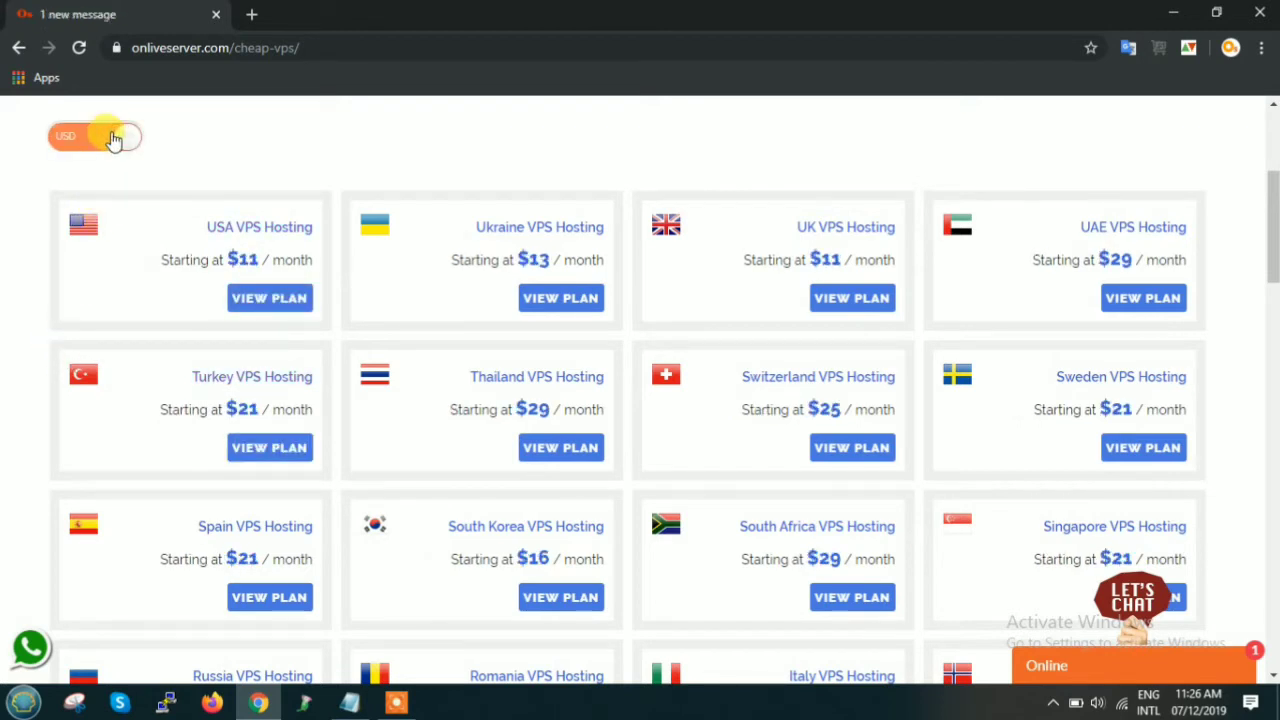
click(112, 136)
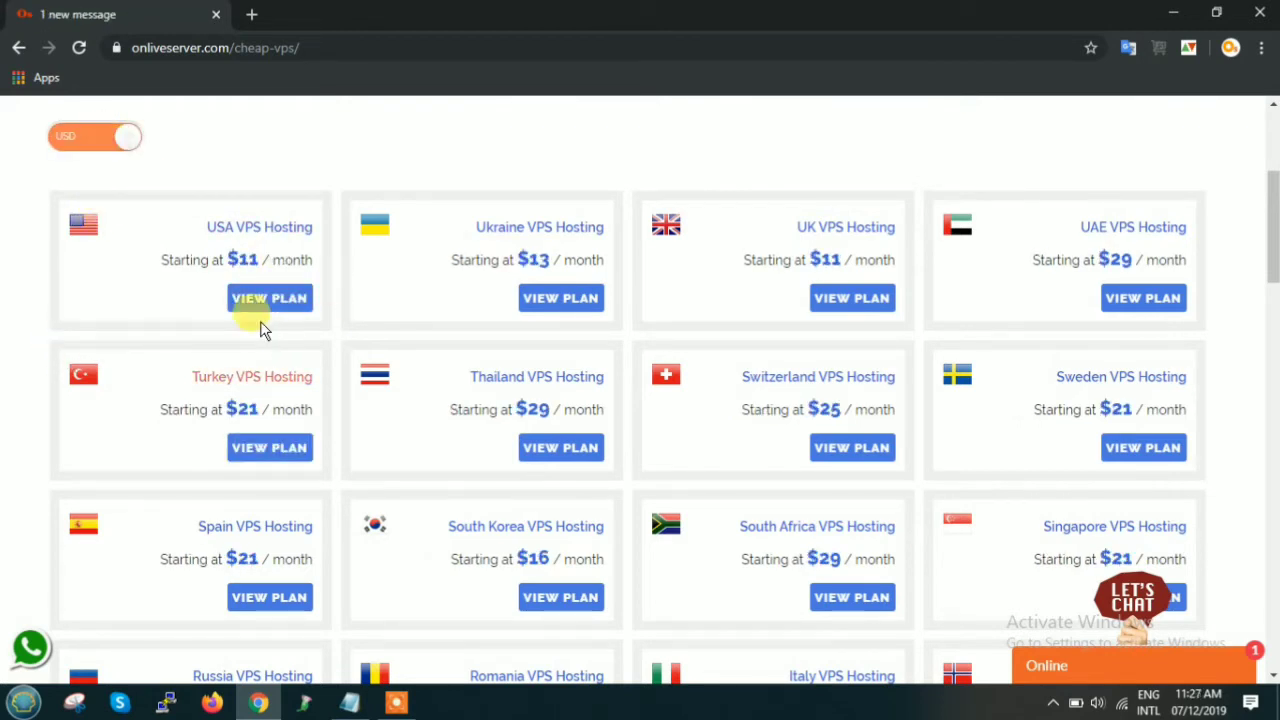
mouse_move(560, 448)
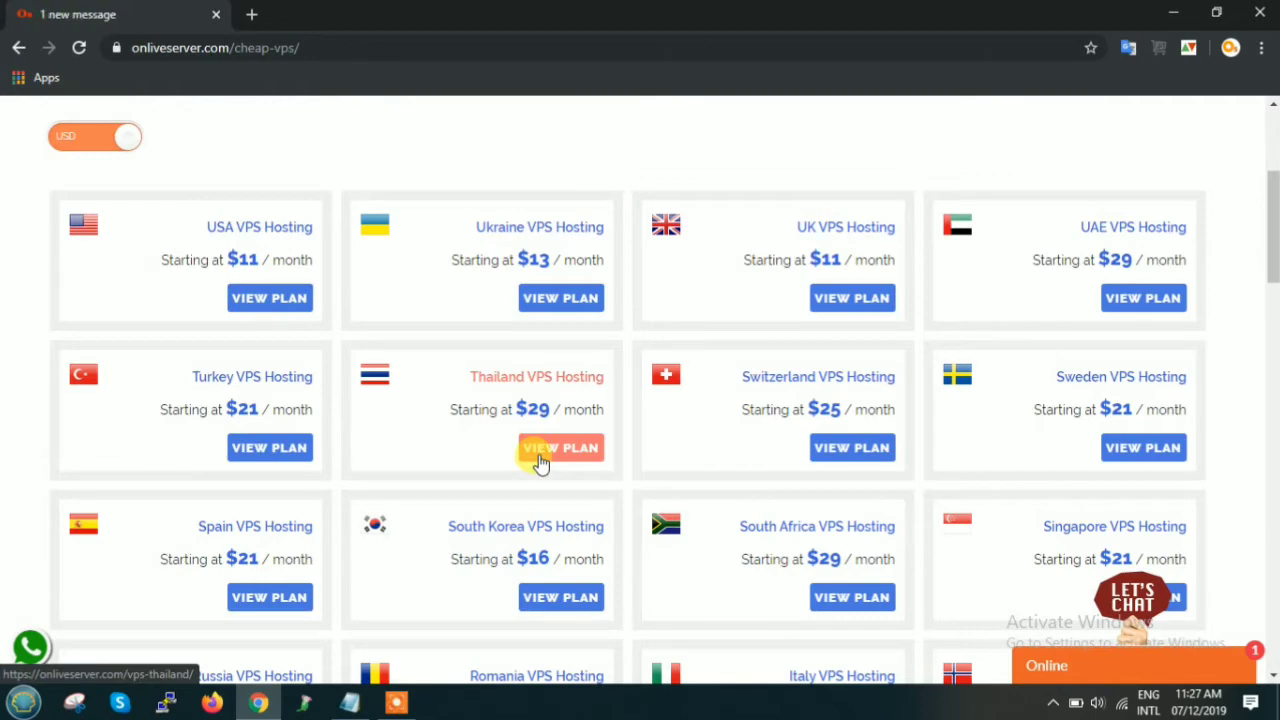
- Go to the Thailand VPS Hosting page via its VIEW PLAN button
click(560, 448)
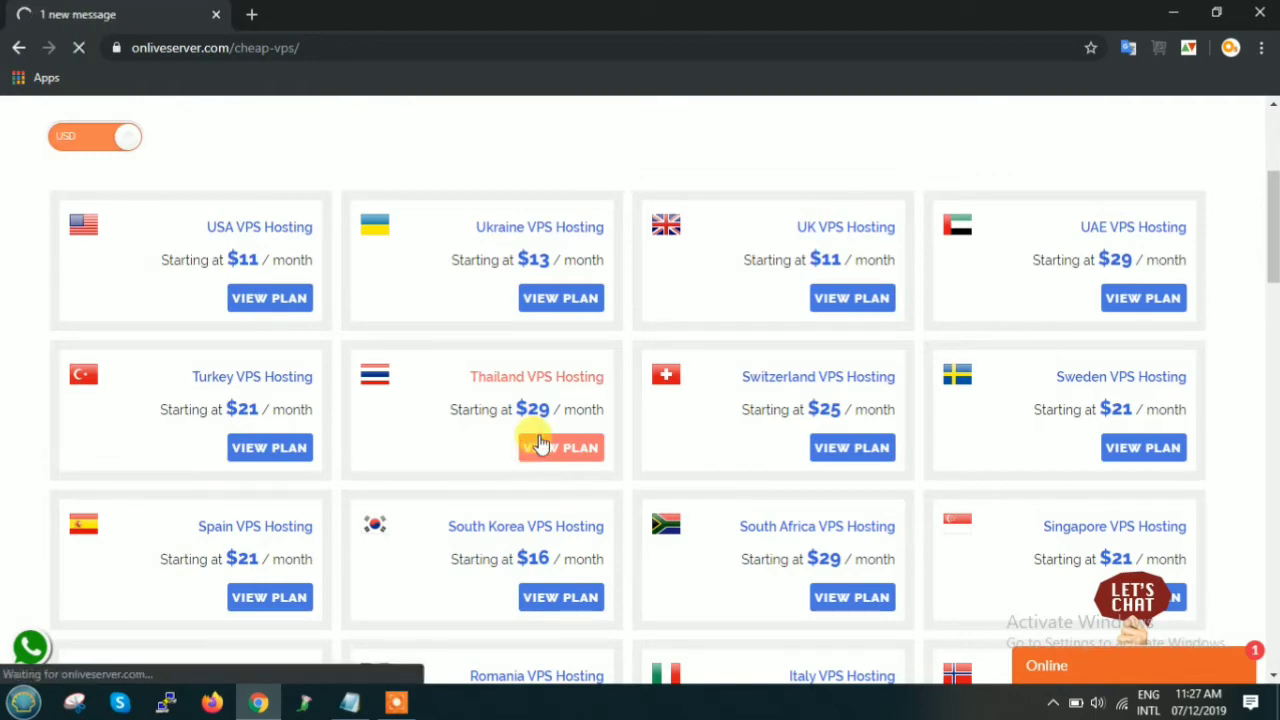
click(560, 448)
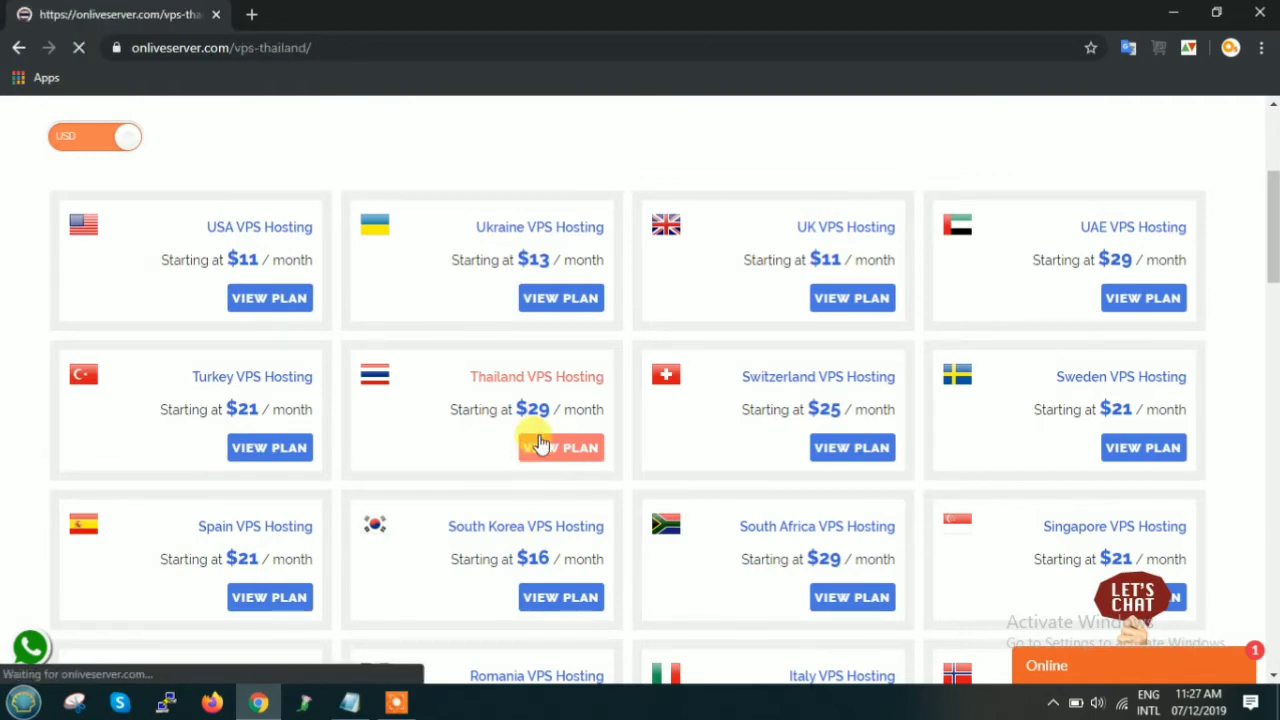
click(560, 448)
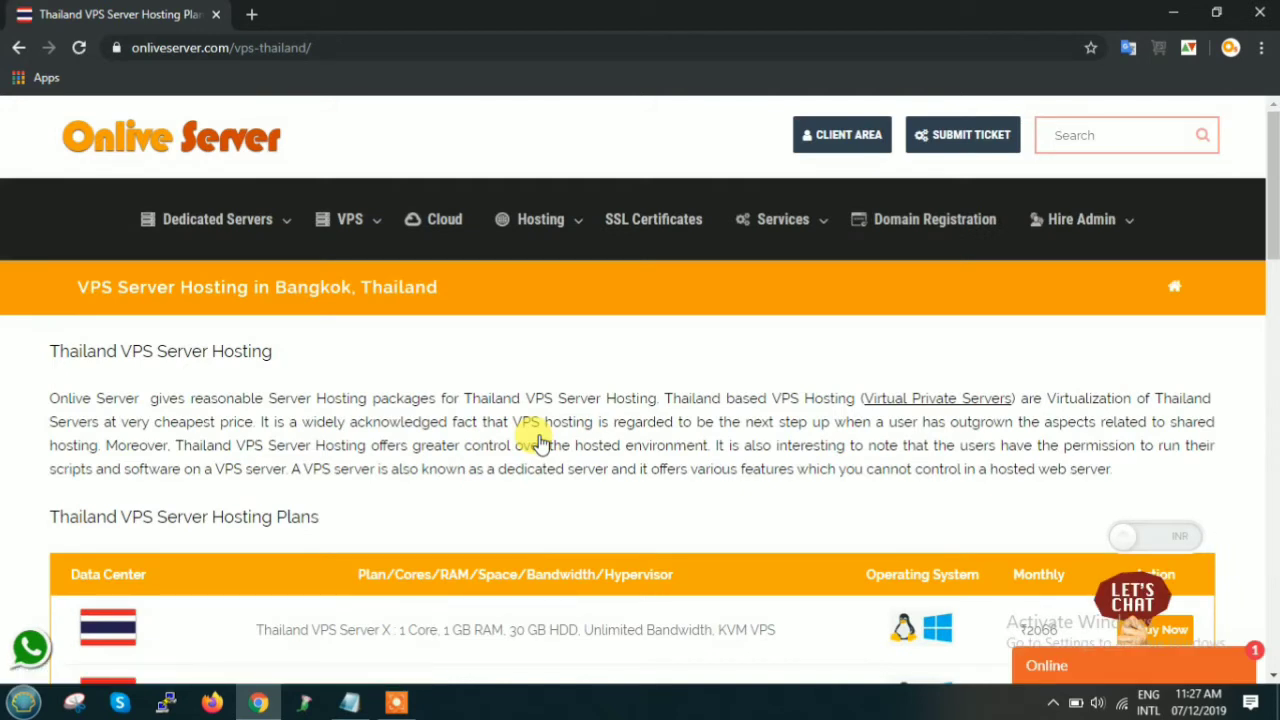
mouse_move(240, 310)
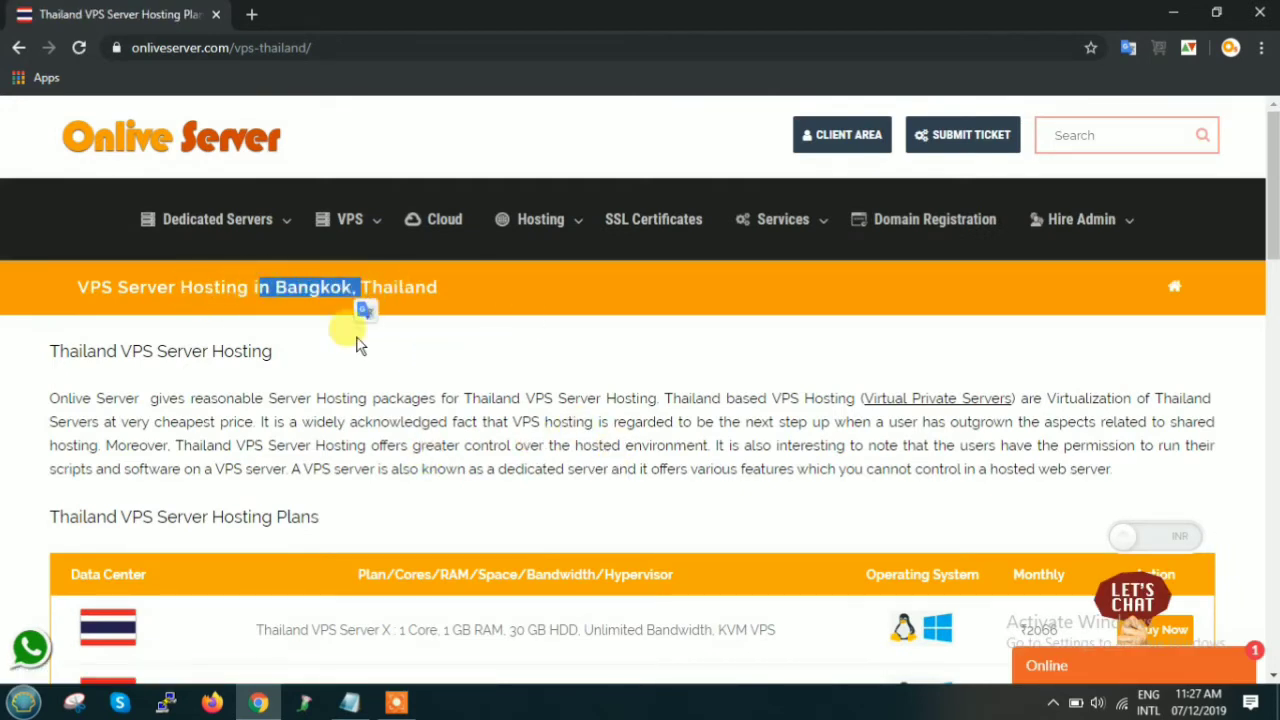
- Switch the Thailand VPS plan table from INR to USD, listing $29 to $99 monthly
scroll(down, 3)
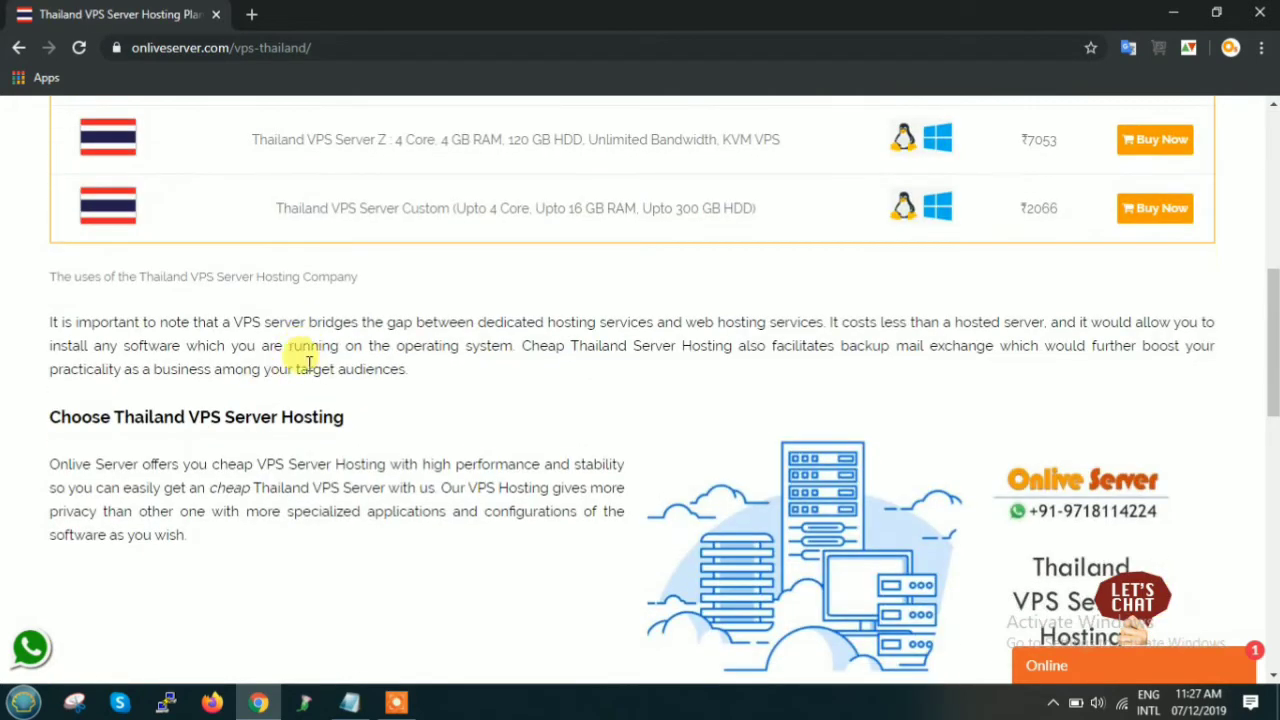
scroll(up, 3)
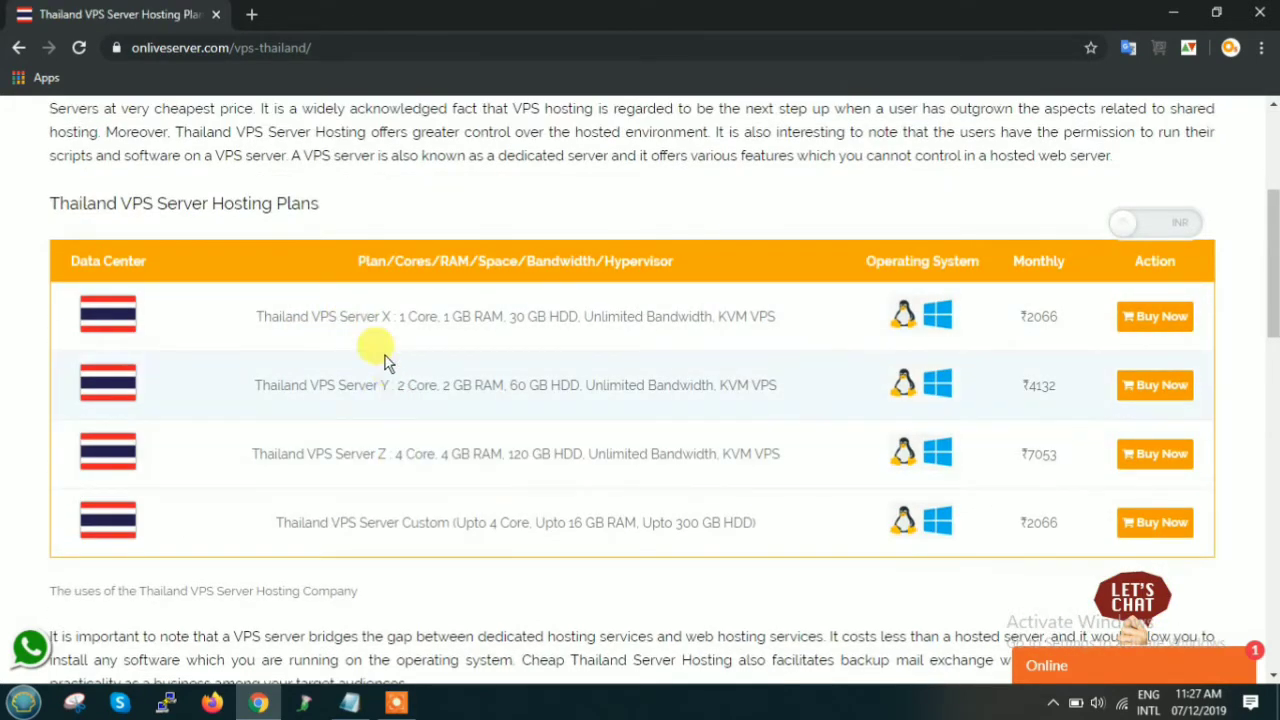
mouse_move(400, 522)
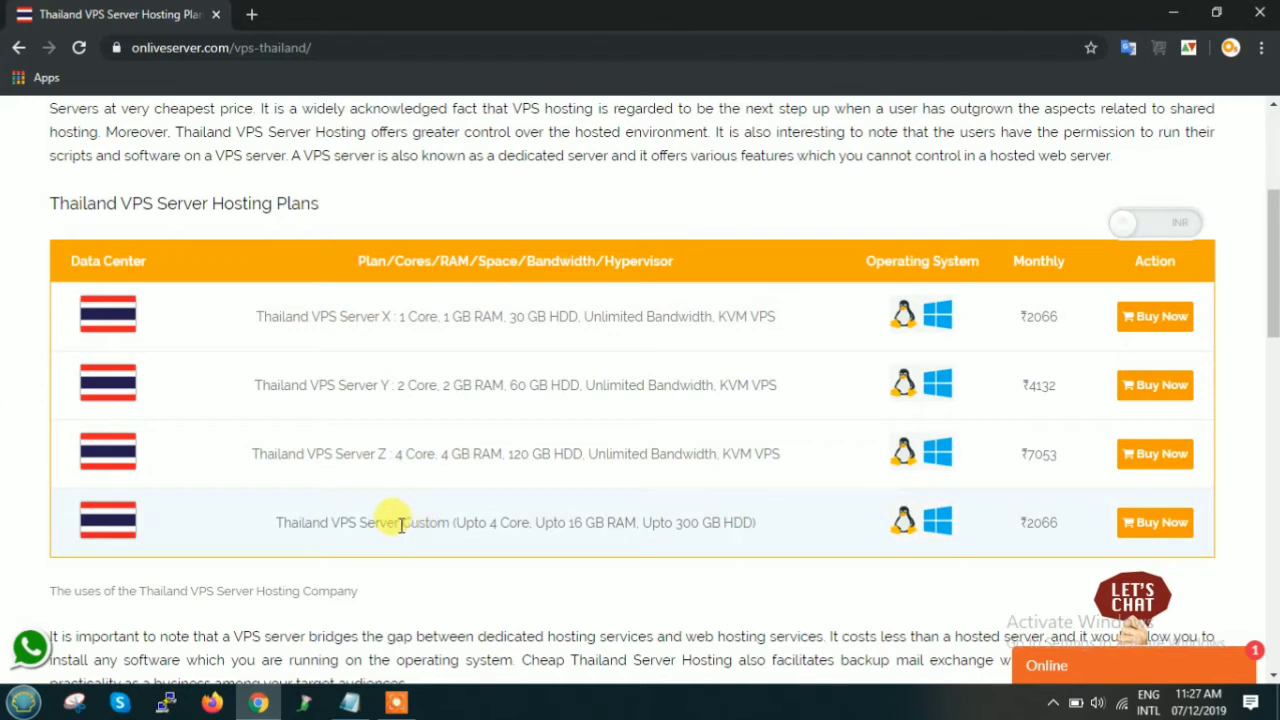
drag(400, 522, 756, 522)
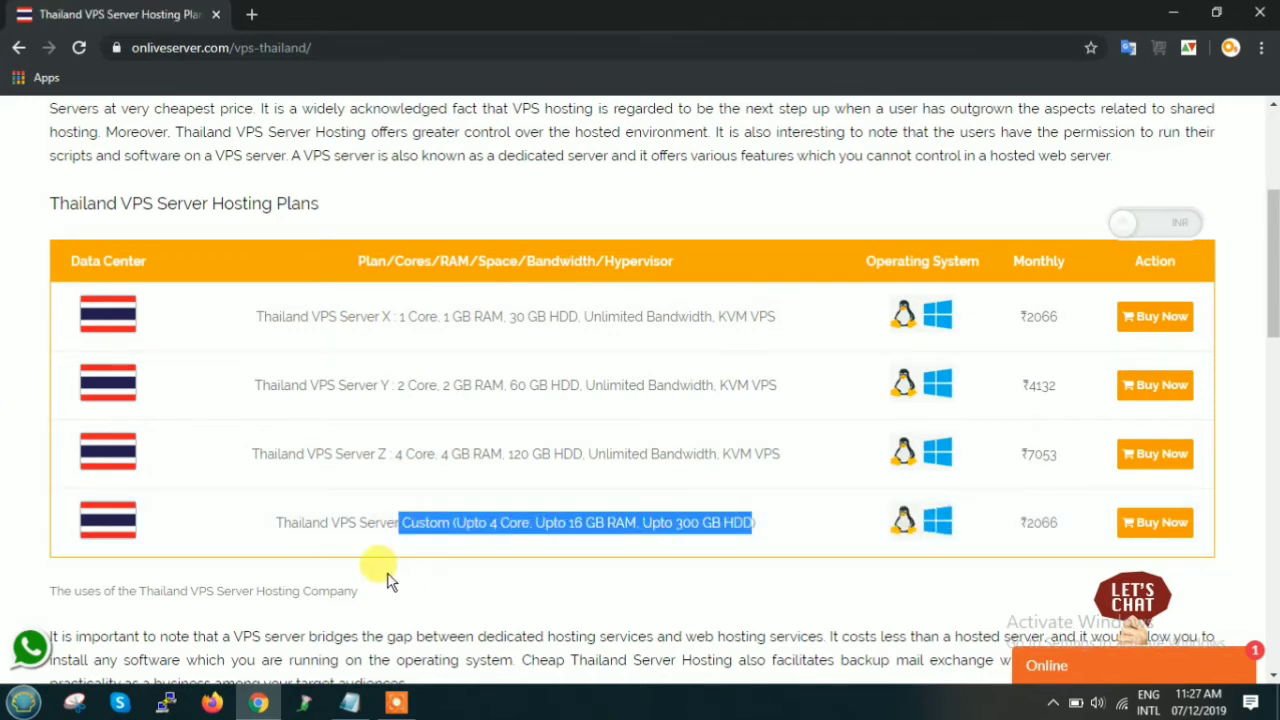
mouse_move(920, 296)
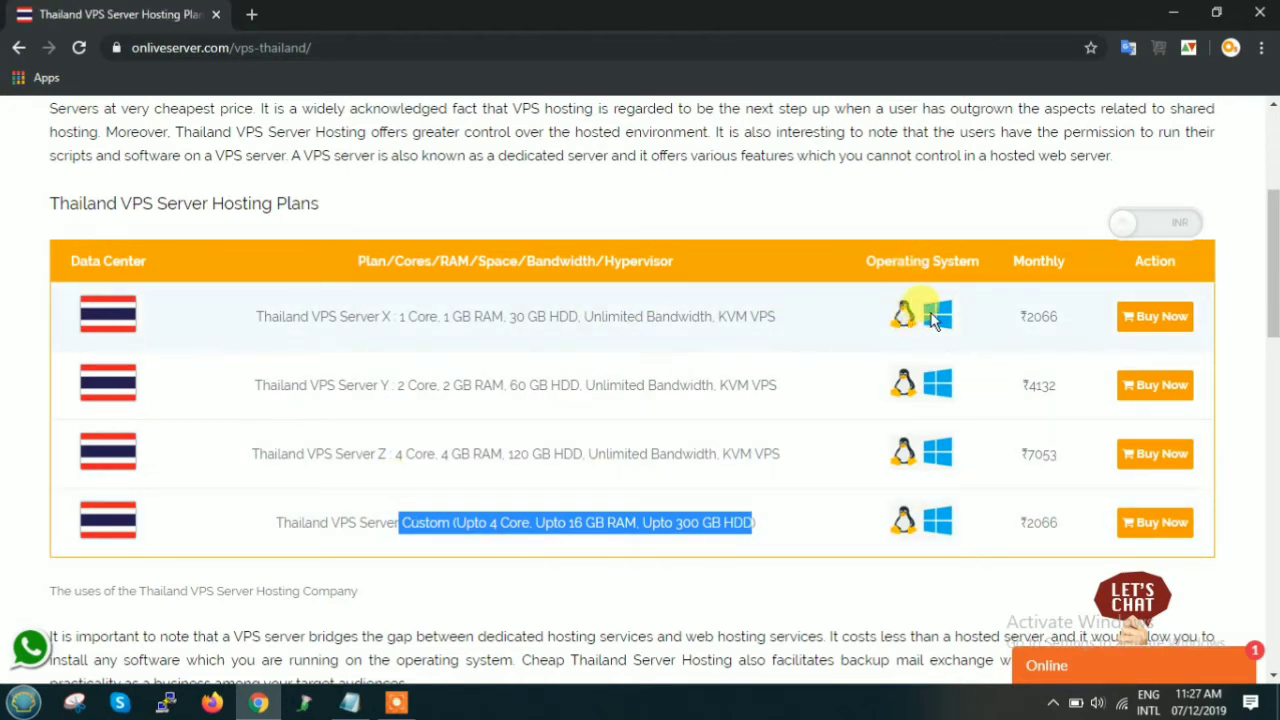
click(1156, 222)
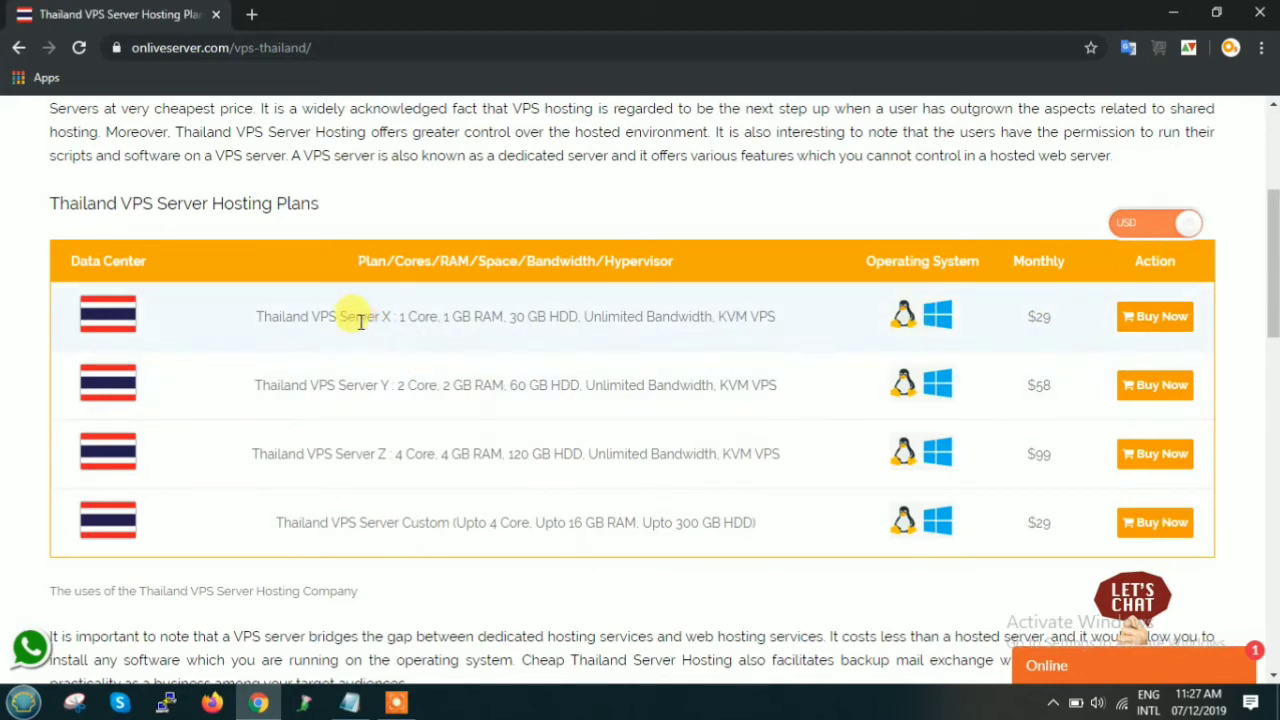
drag(360, 316, 1000, 316)
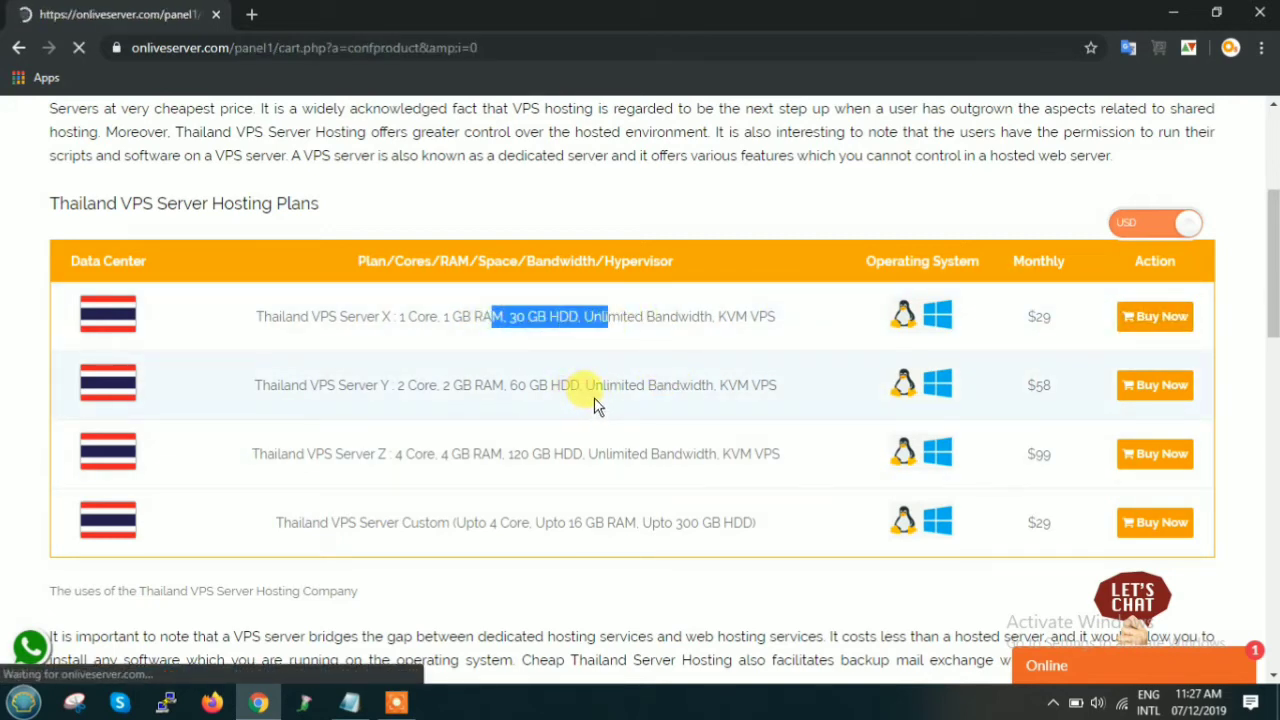
- Buy Thailand VPS Server X, reaching its ₹2066.22 monthly configuration page
click(1154, 316)
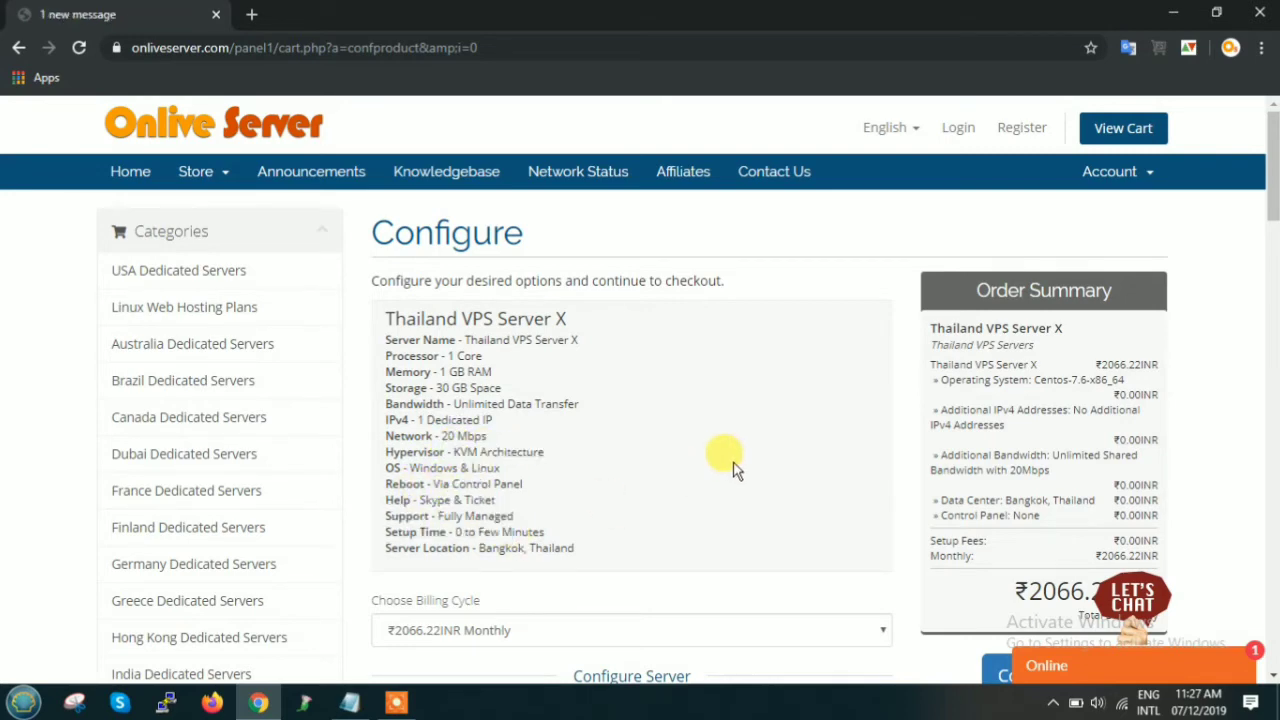
scroll(down, 3)
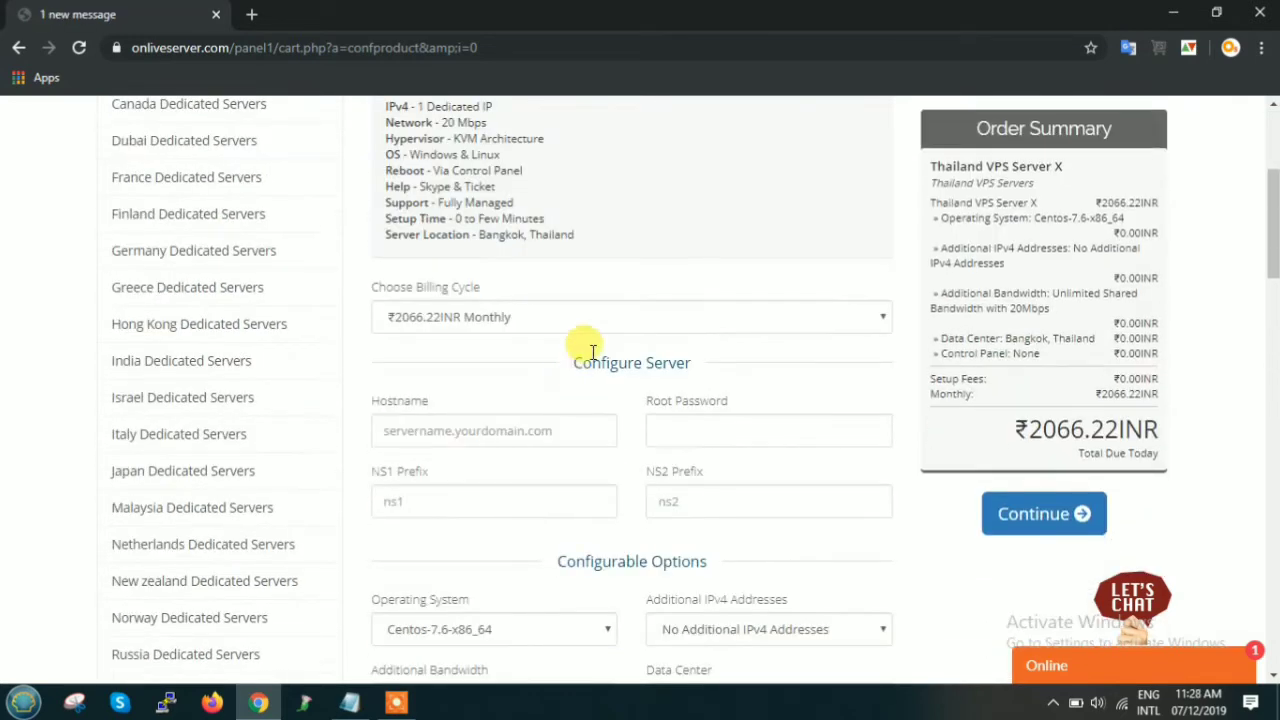
click(632, 316)
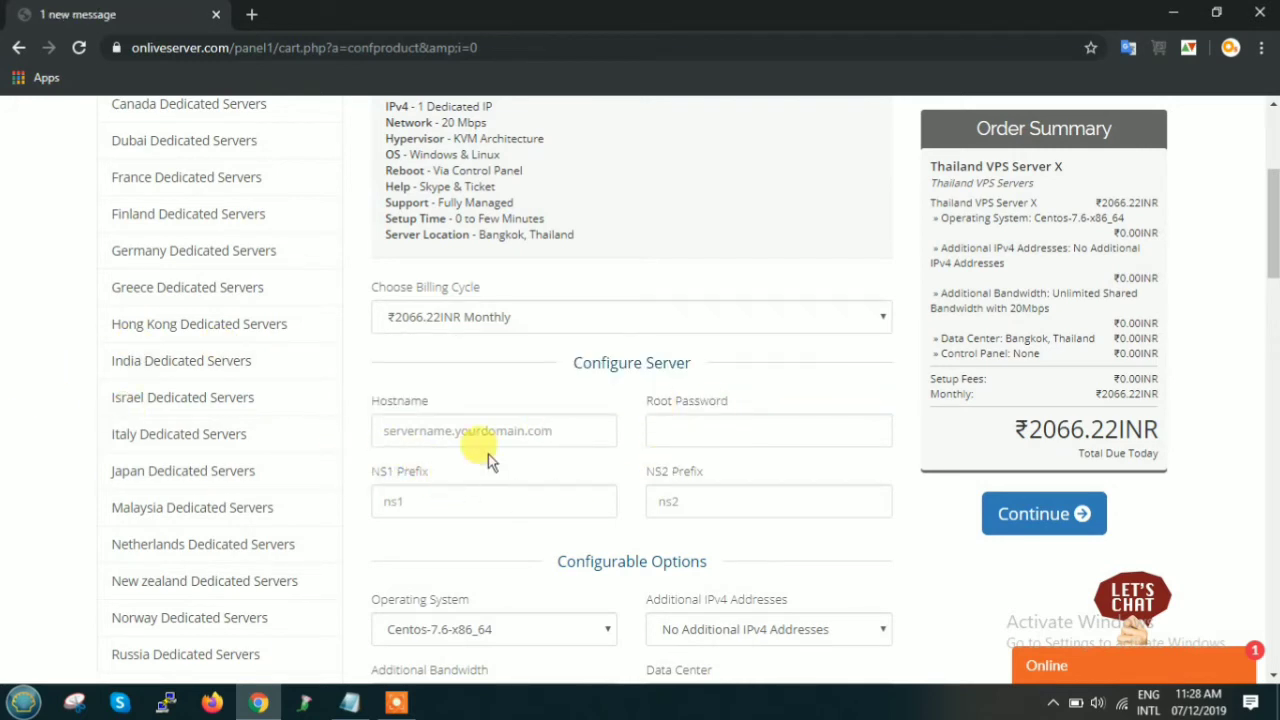
scroll(down, 3)
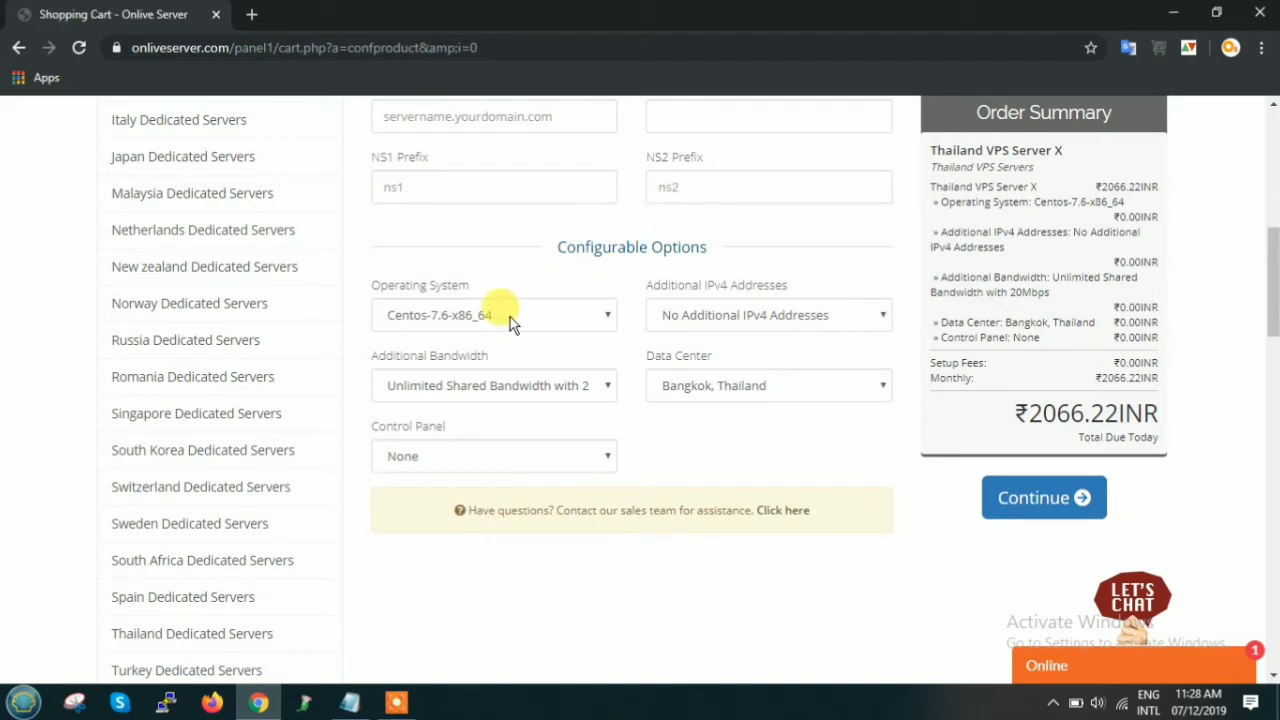
click(492, 314)
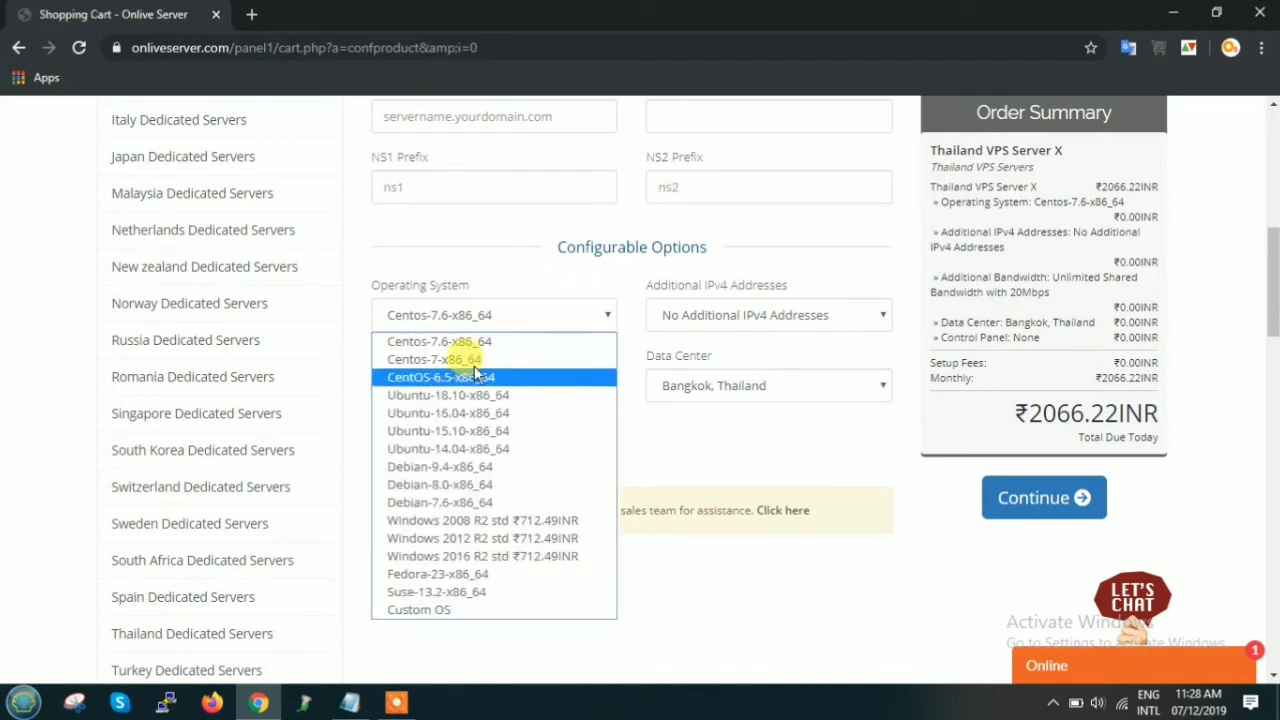
mouse_move(560, 484)
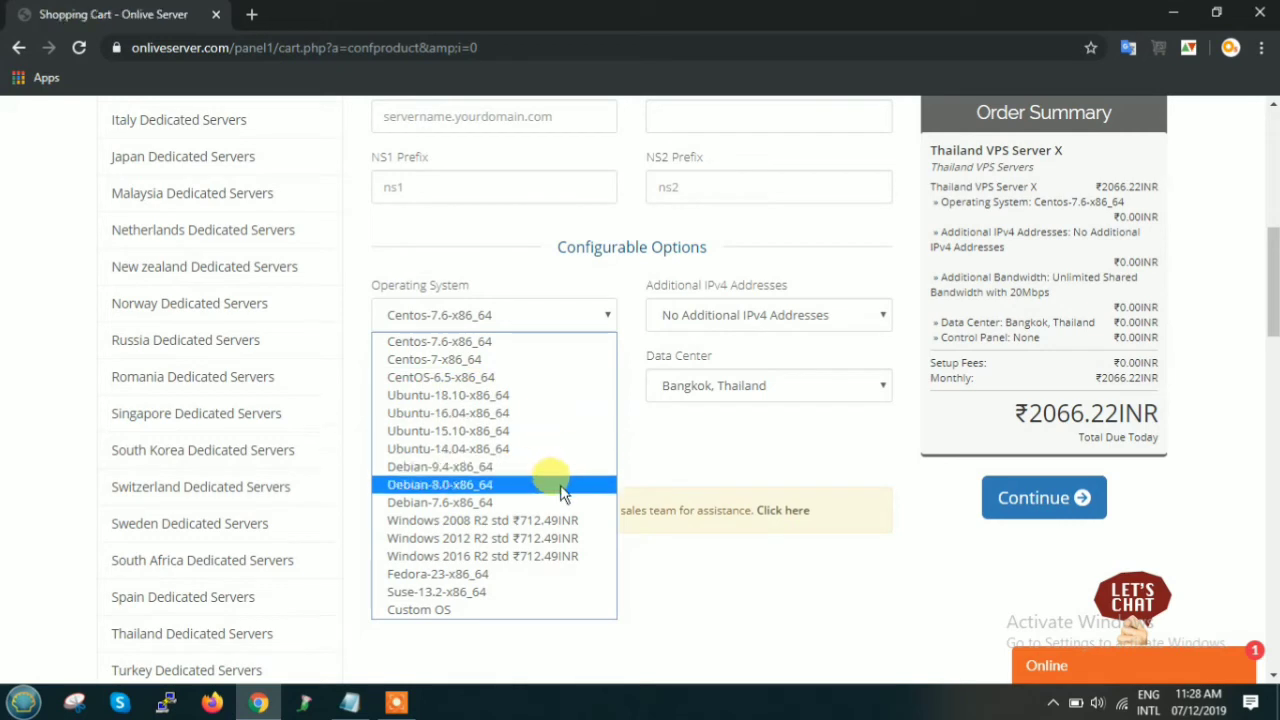
mouse_move(490, 340)
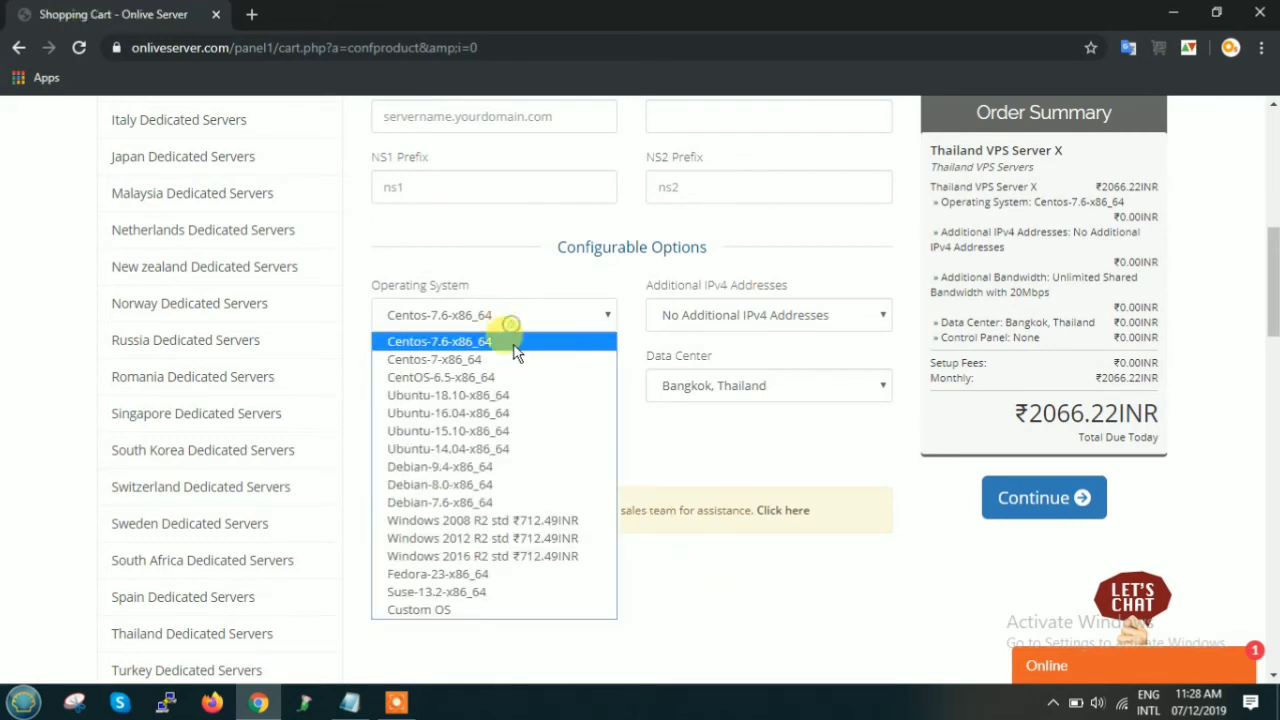
click(420, 608)
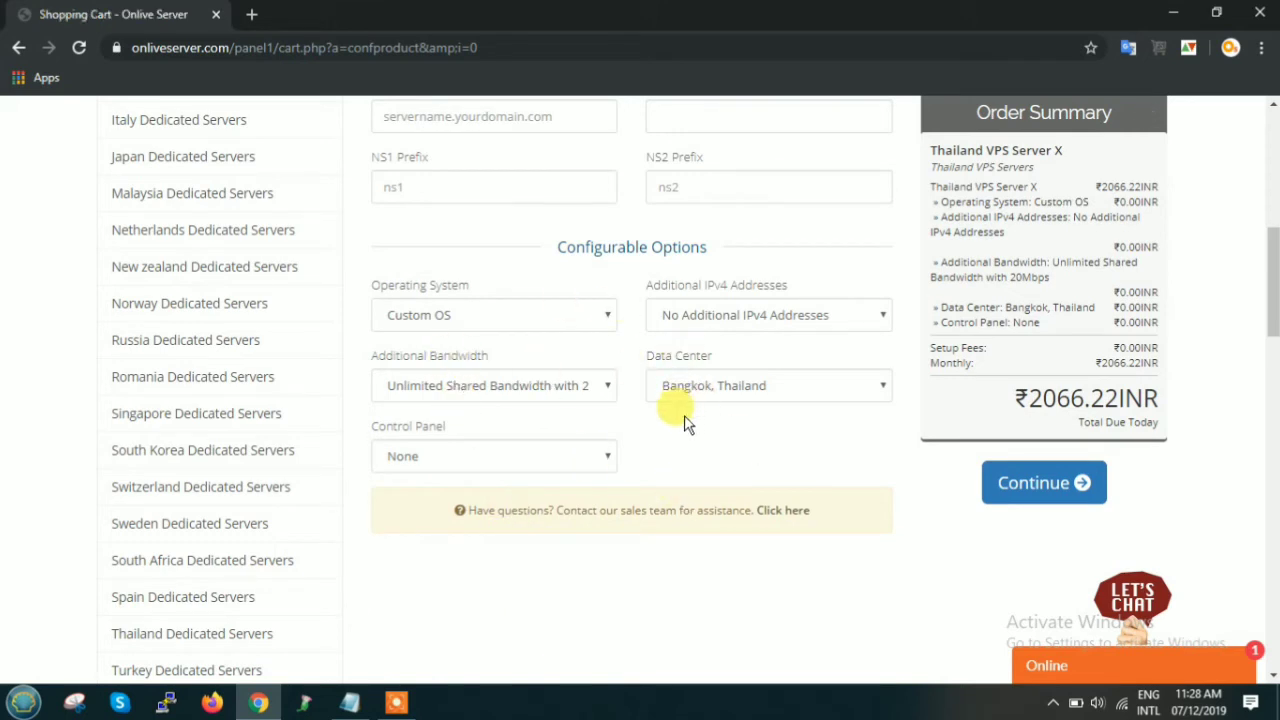
mouse_move(644, 432)
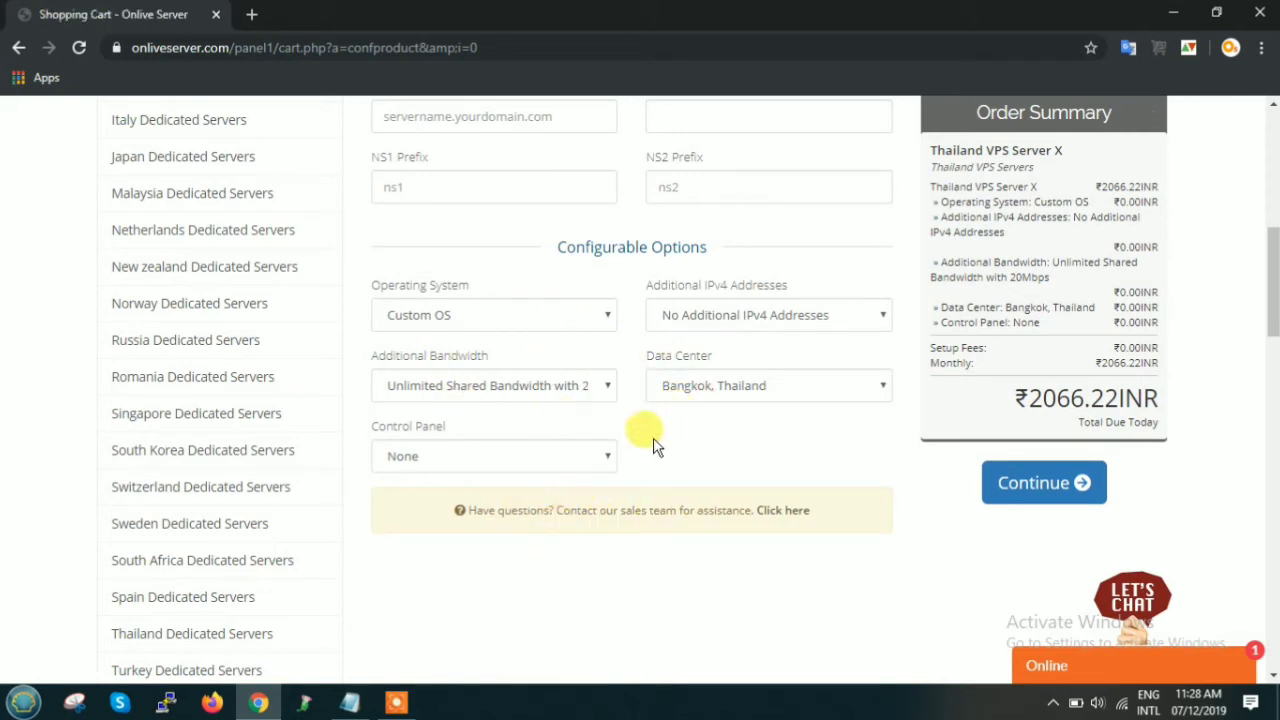
mouse_move(704, 304)
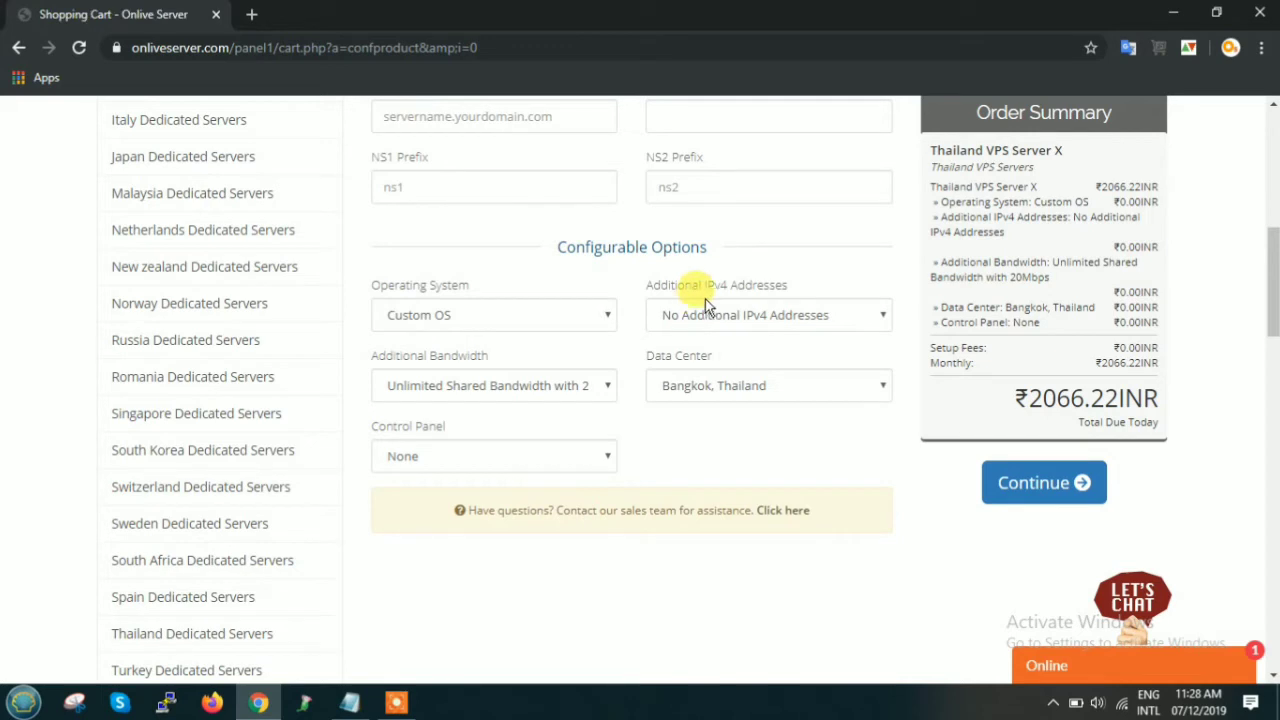
mouse_move(800, 352)
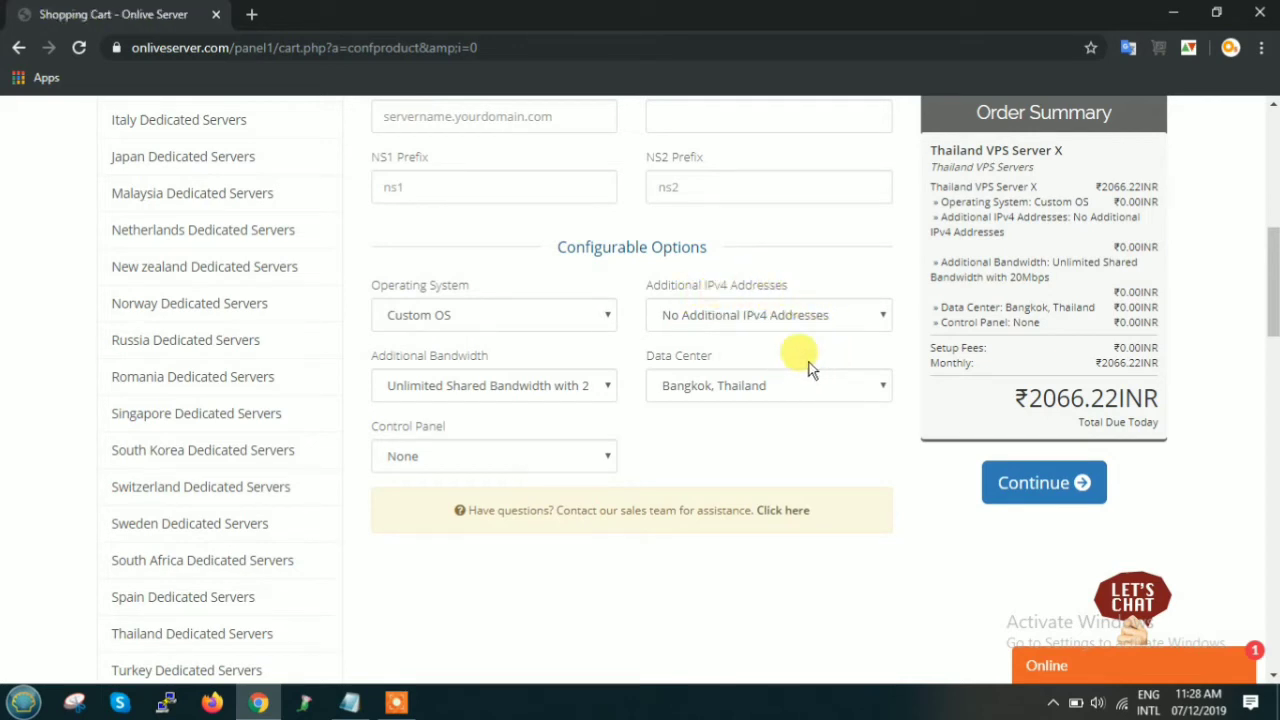
click(768, 316)
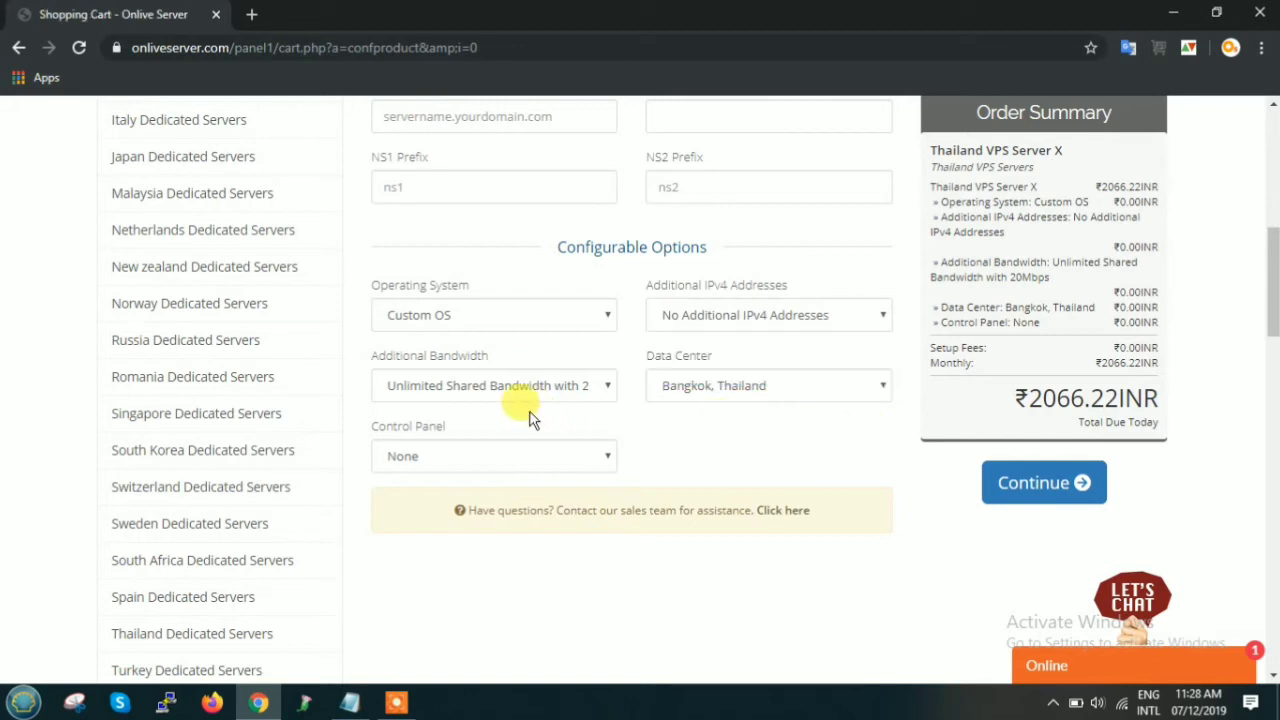
click(492, 384)
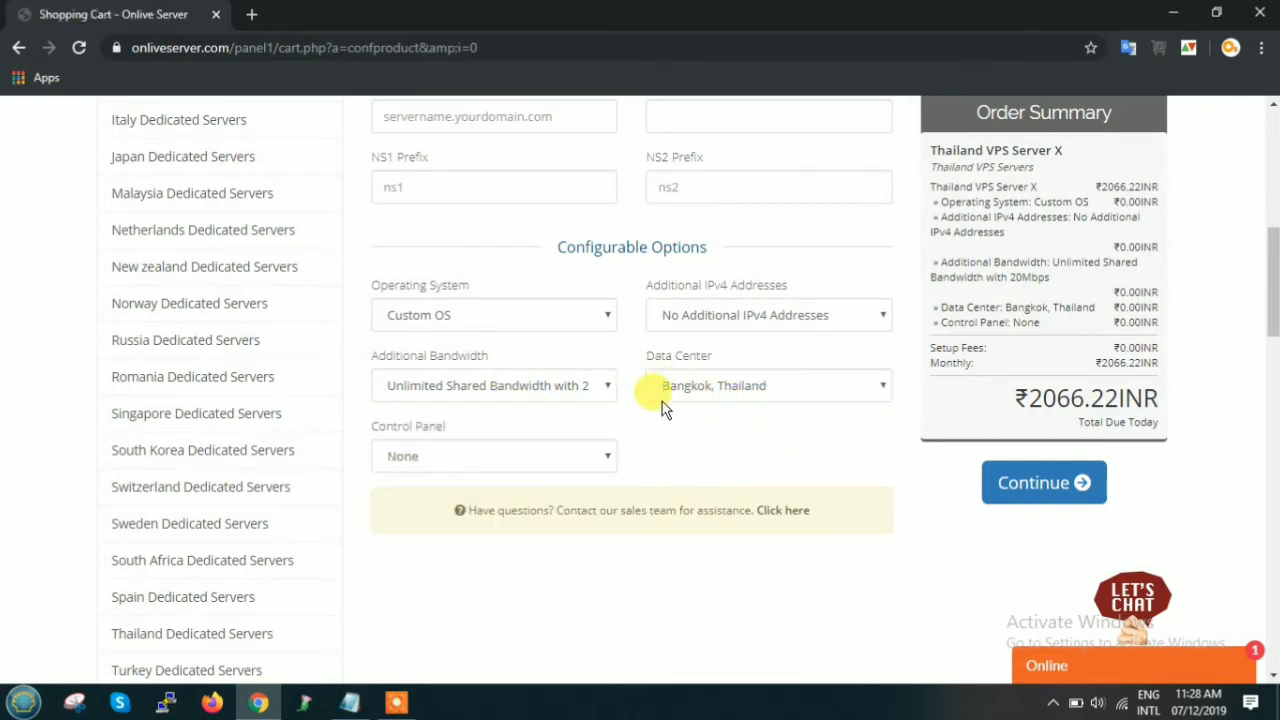
mouse_move(544, 456)
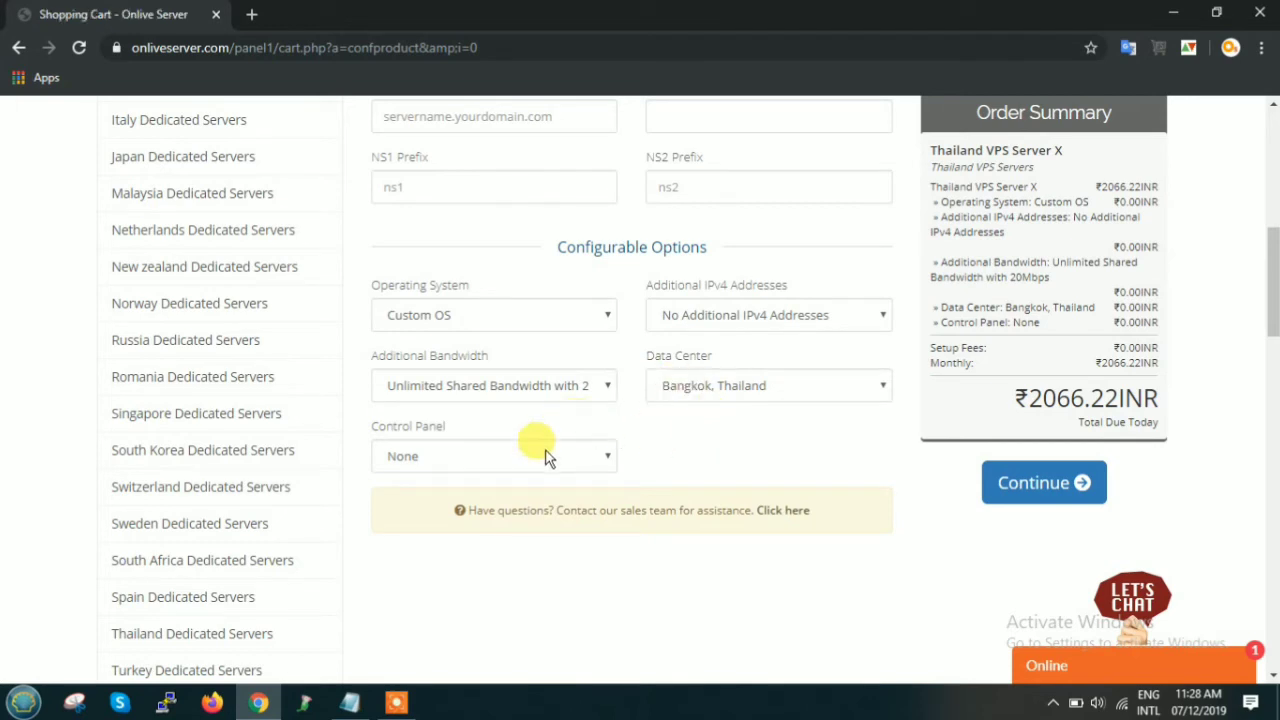
click(492, 456)
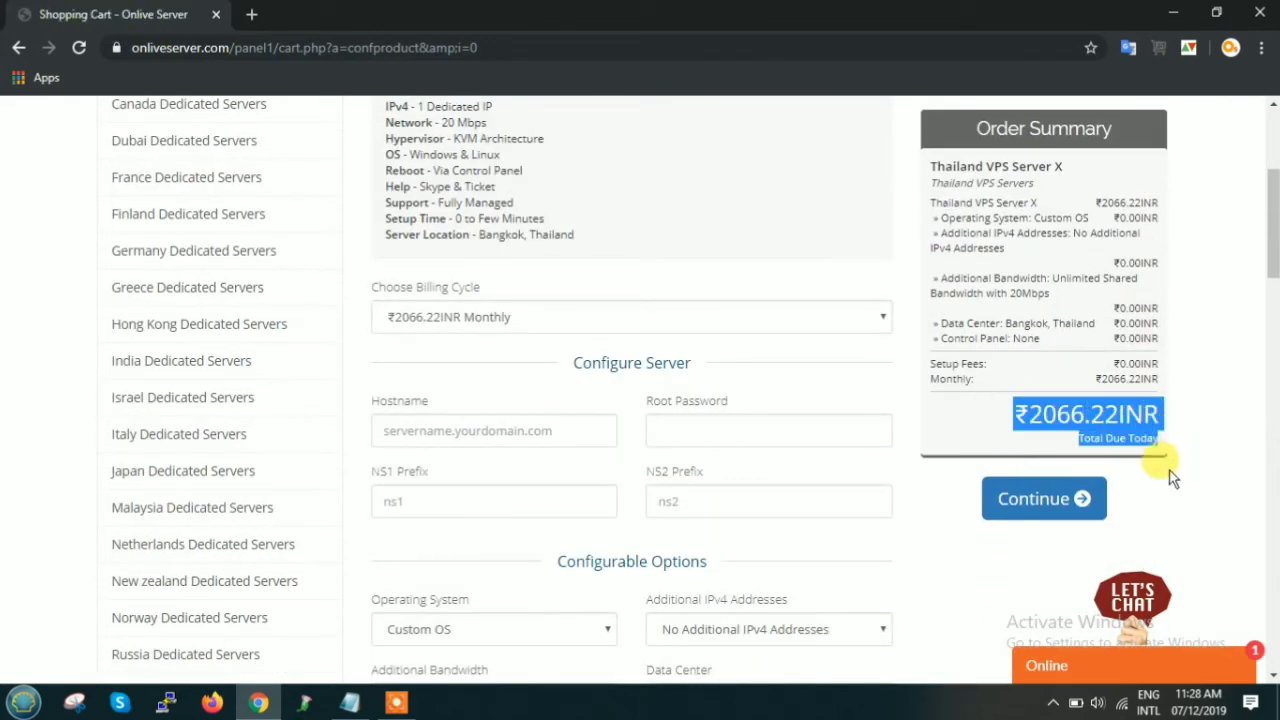
- Continue the order without details, triggering hostname, nameserver and root password errors
click(1044, 498)
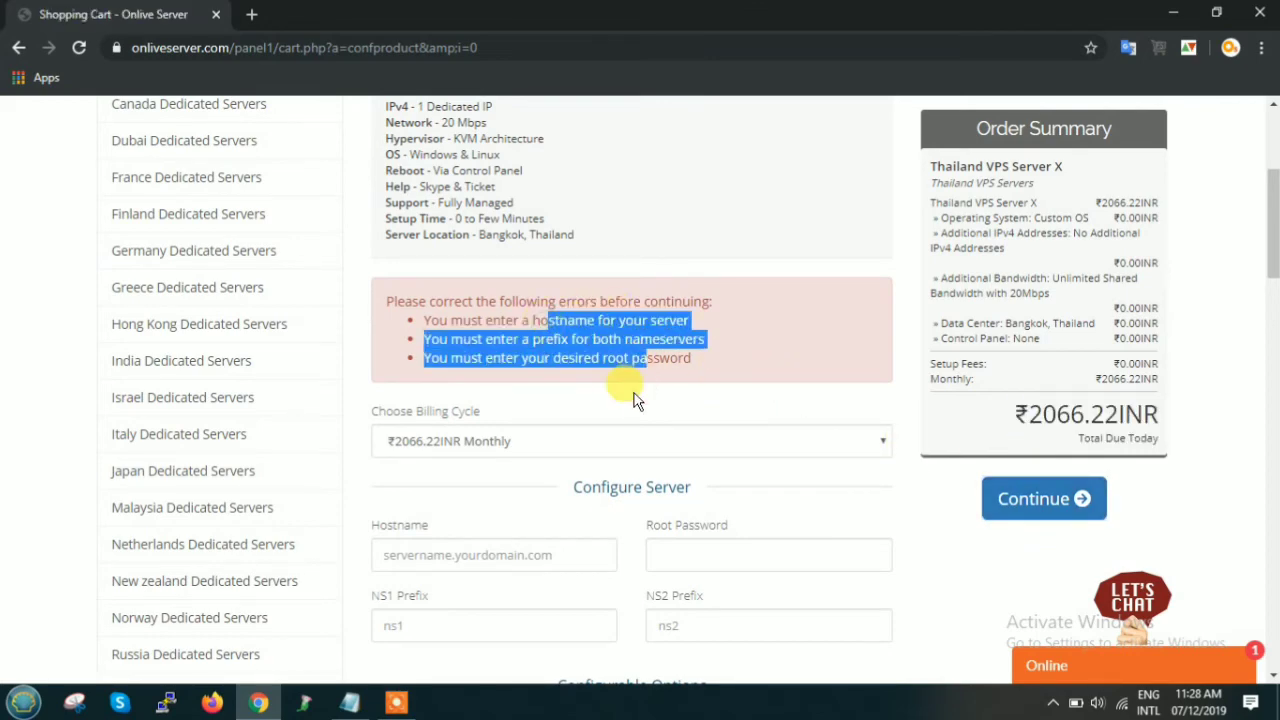
- Enter hostname hgc, a root password and prefixes ns1/ns2, then continue the order
scroll(down, 3)
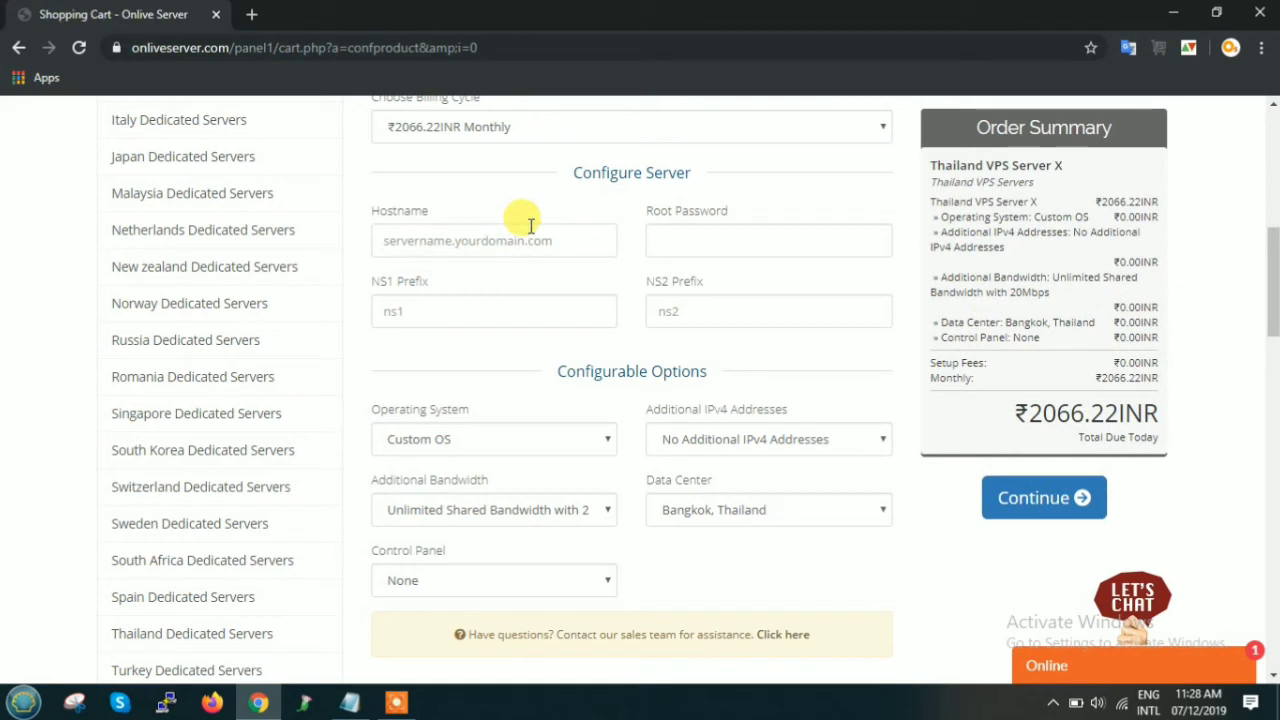
text(hgc hg)
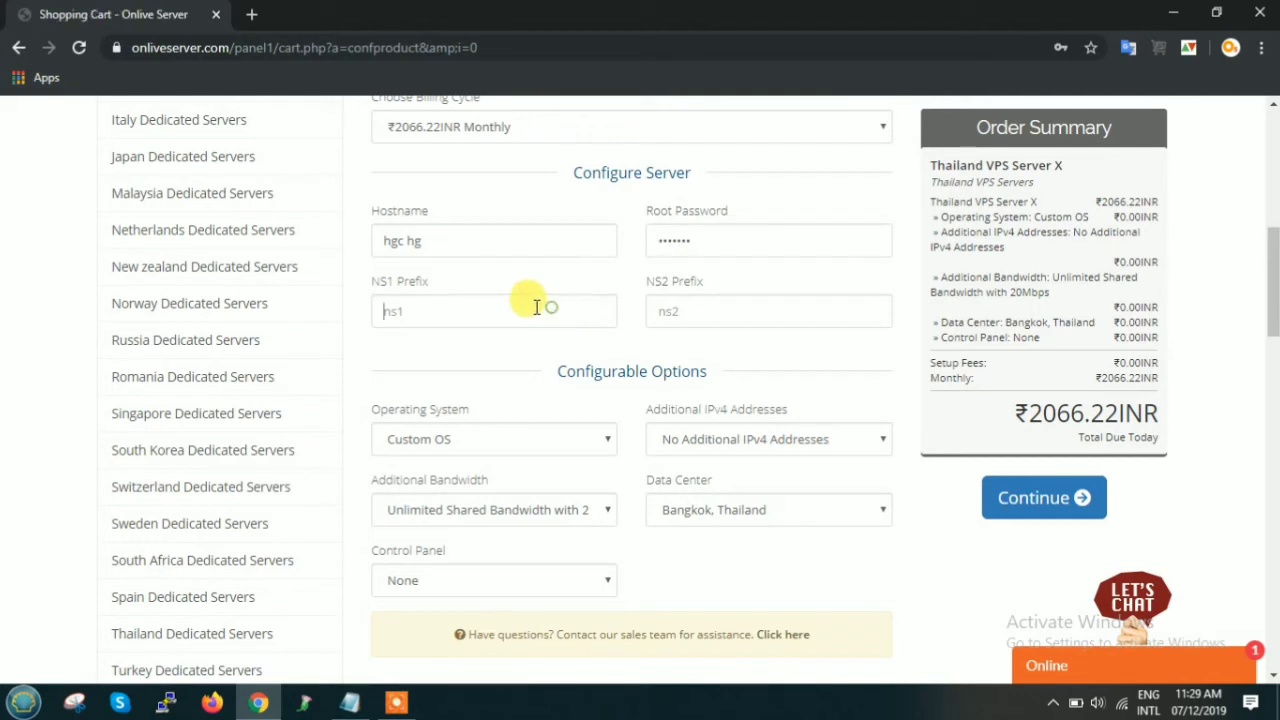
text(ns1)
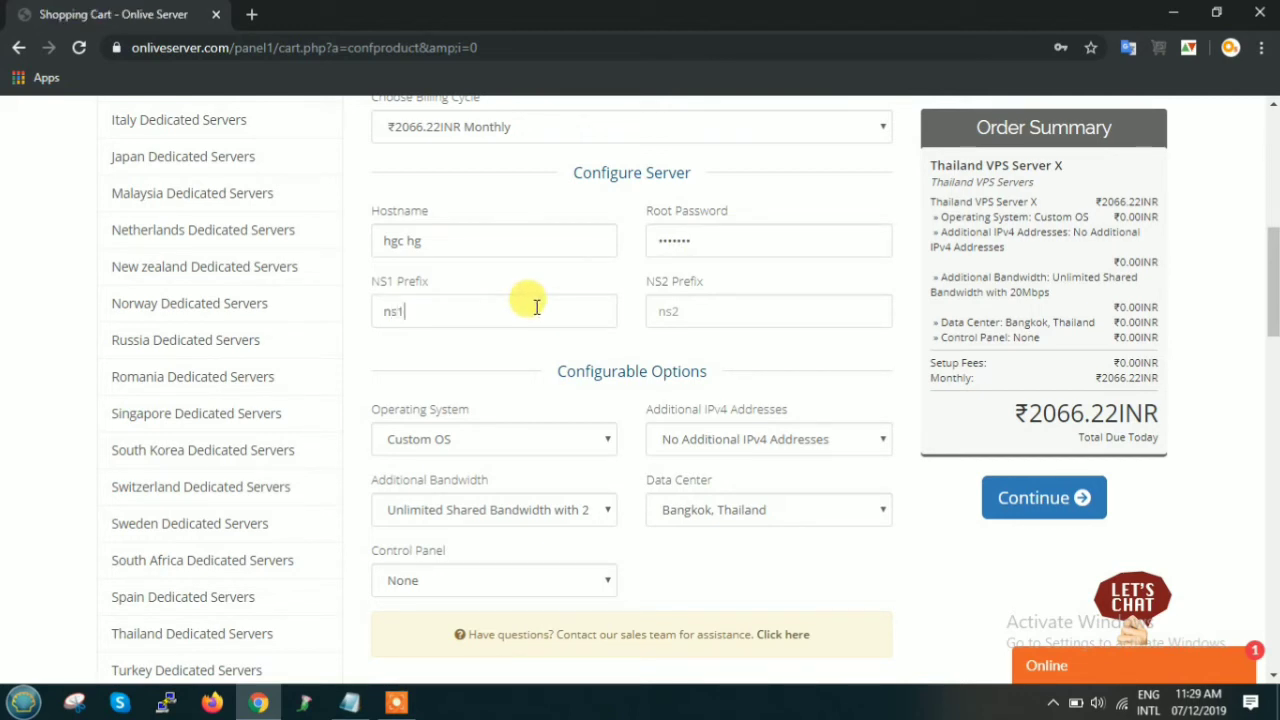
mouse_move(710, 304)
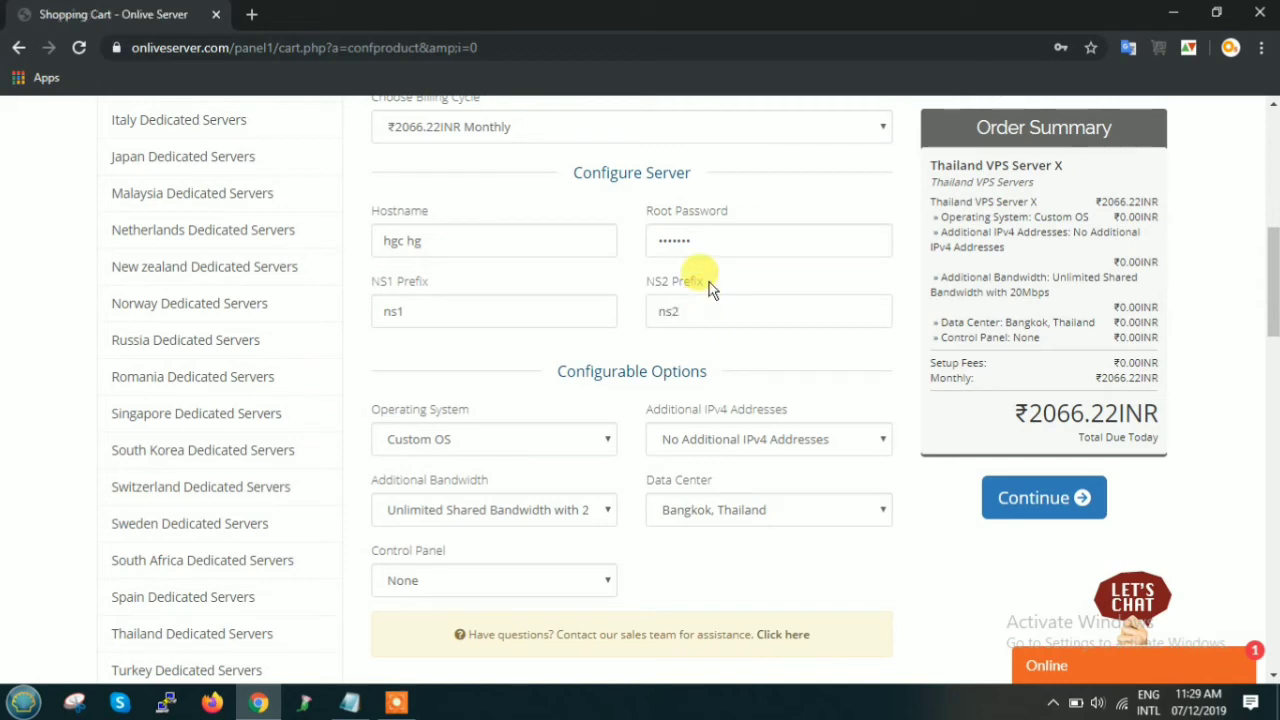
click(492, 240)
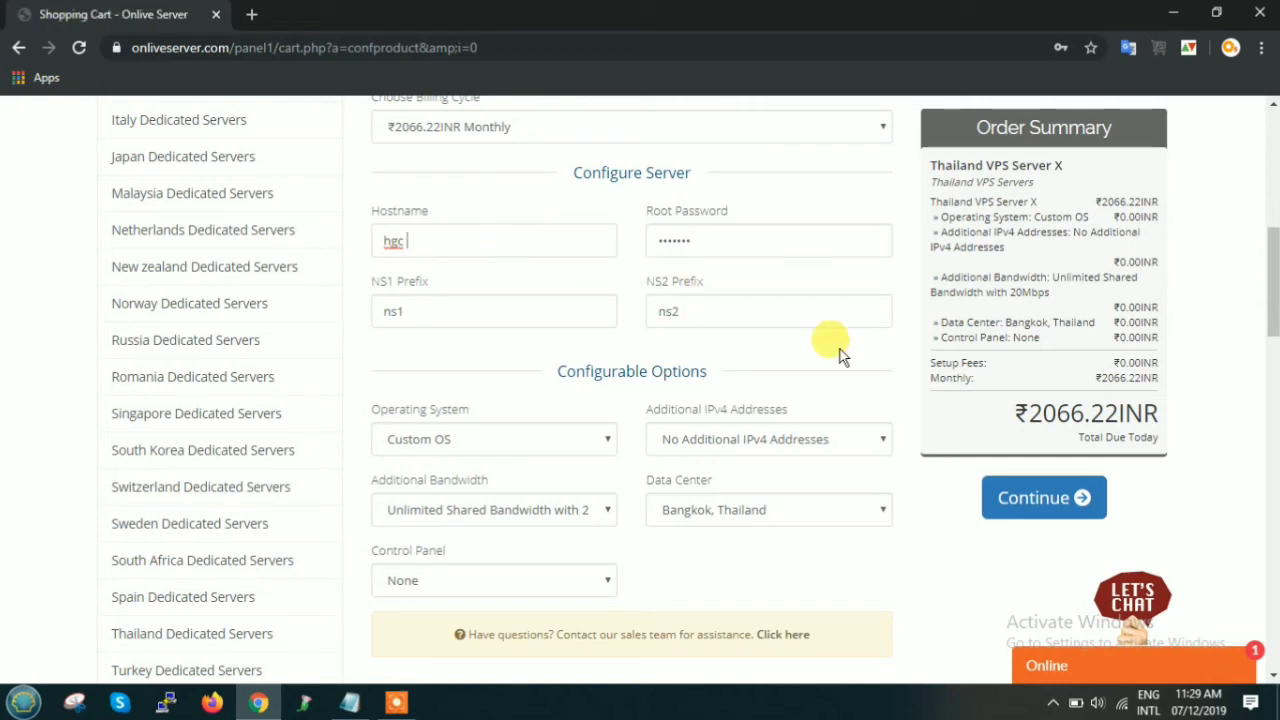
click(1044, 496)
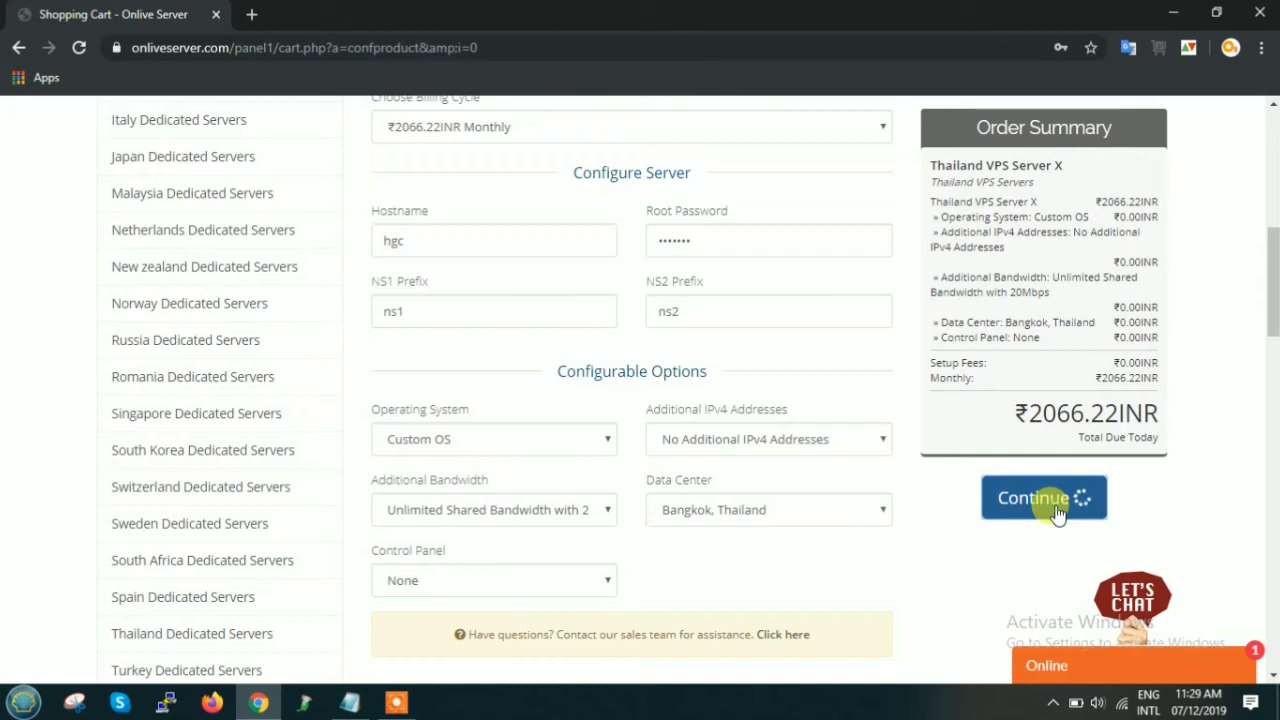
click(1044, 498)
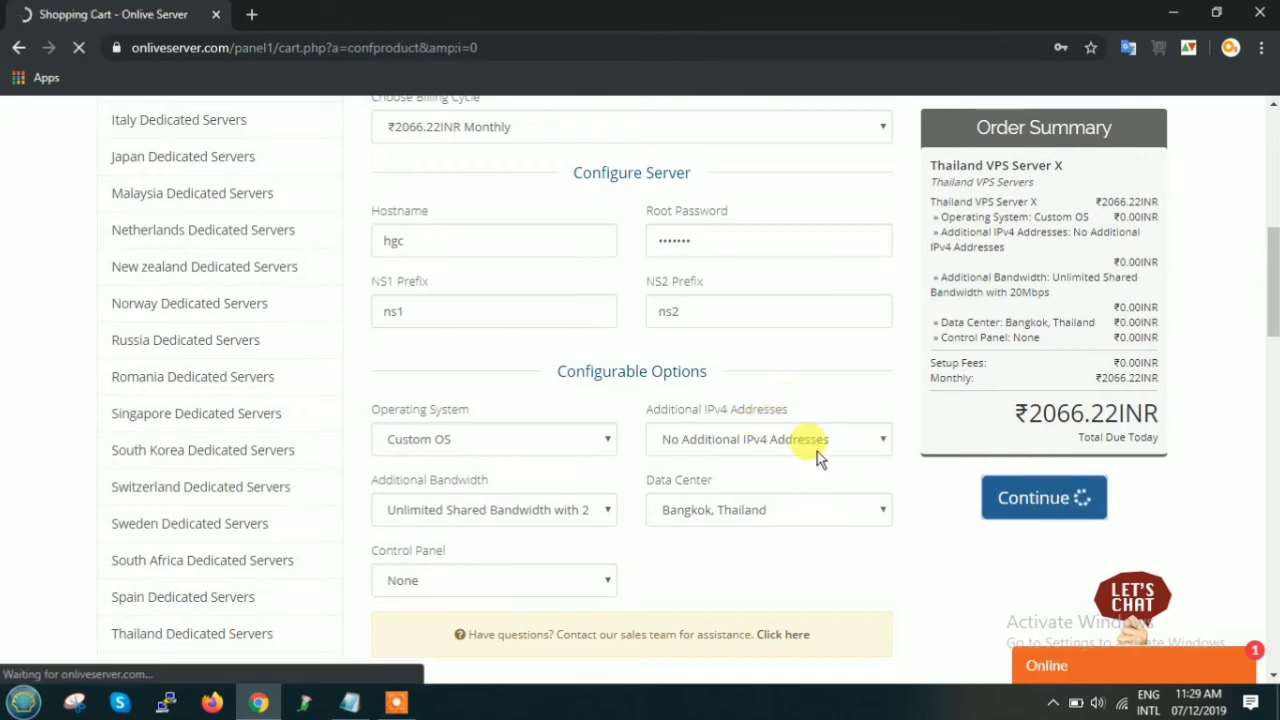
- Proceed from the cart review of Server X at ₹2066.22 INR to the Checkout page
click(1044, 496)
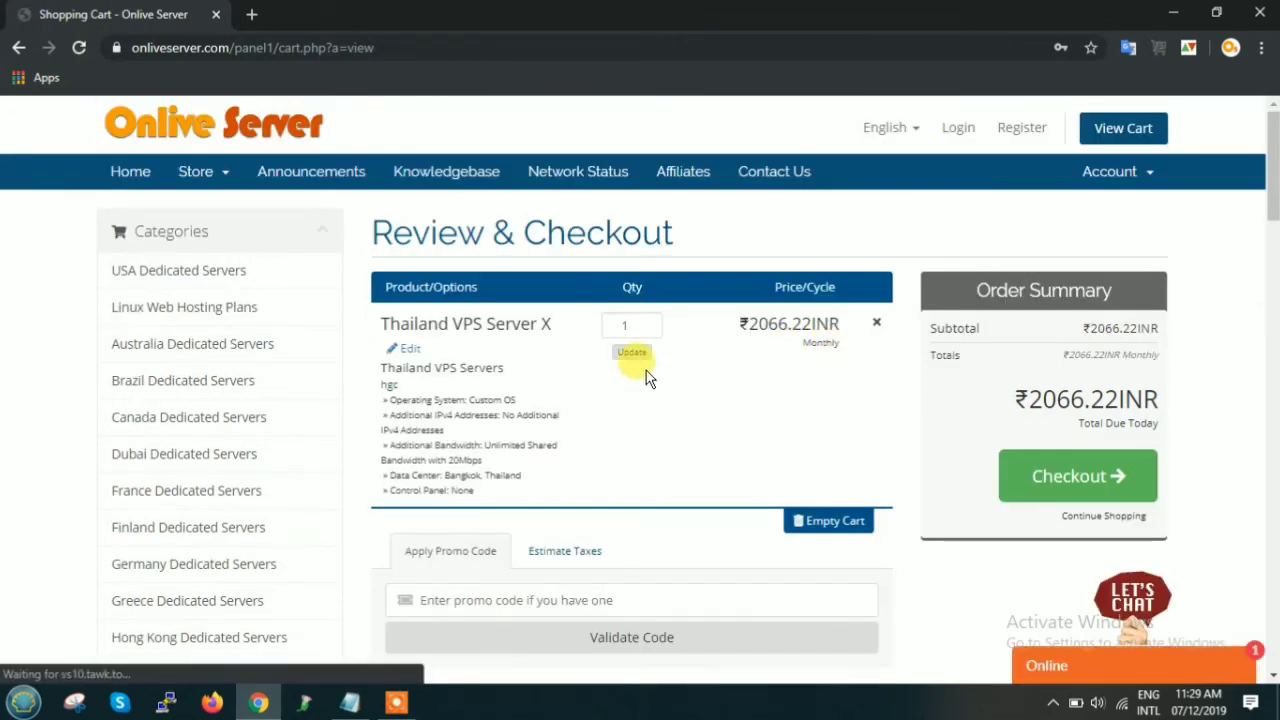
mouse_move(762, 432)
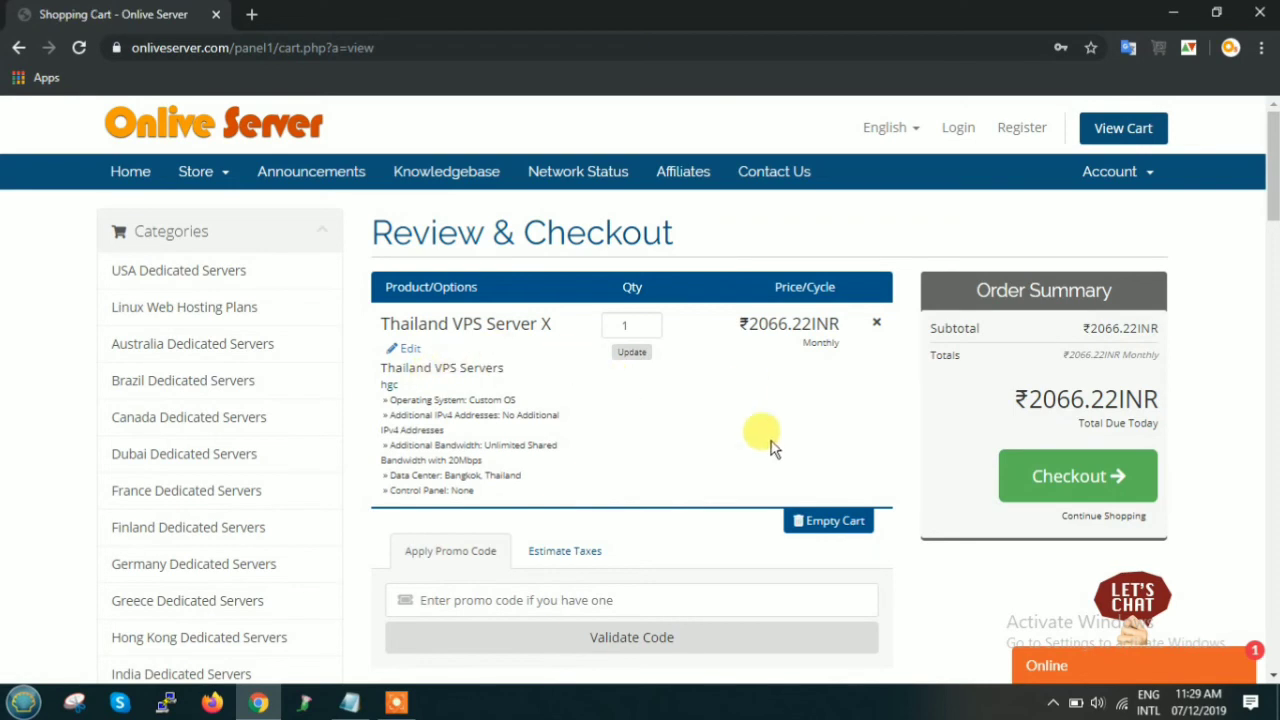
click(1076, 476)
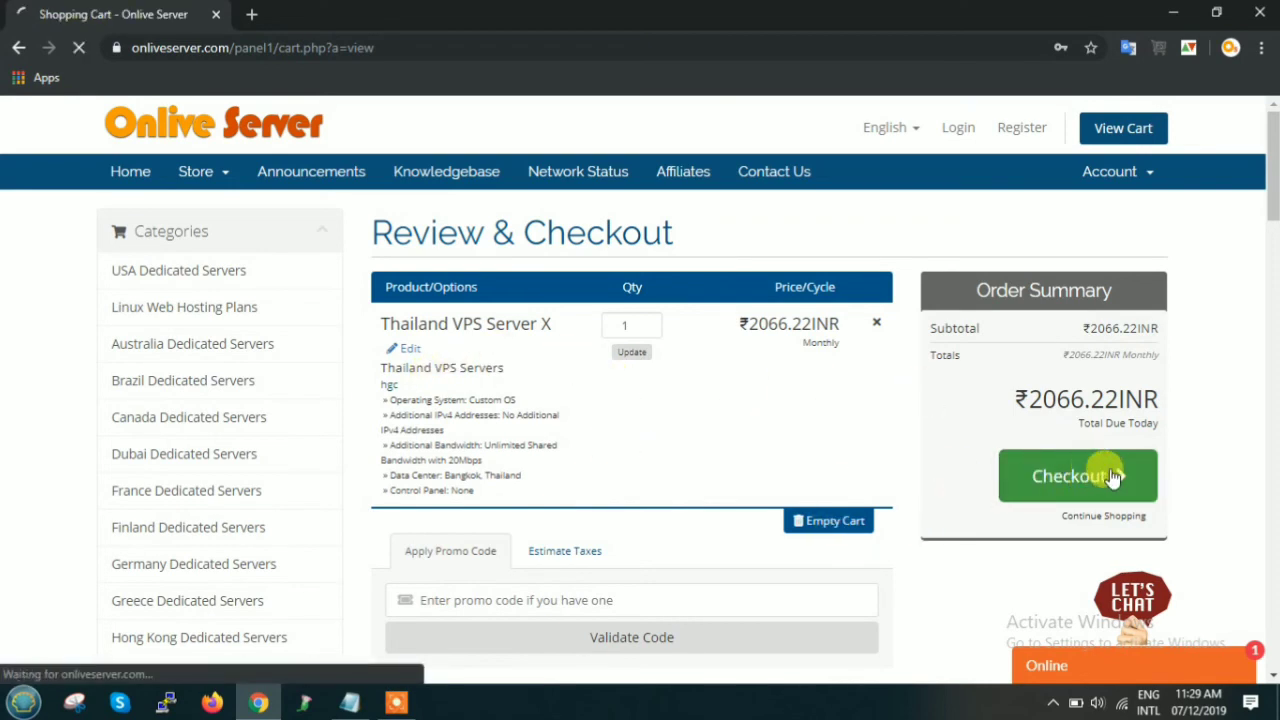
click(1076, 476)
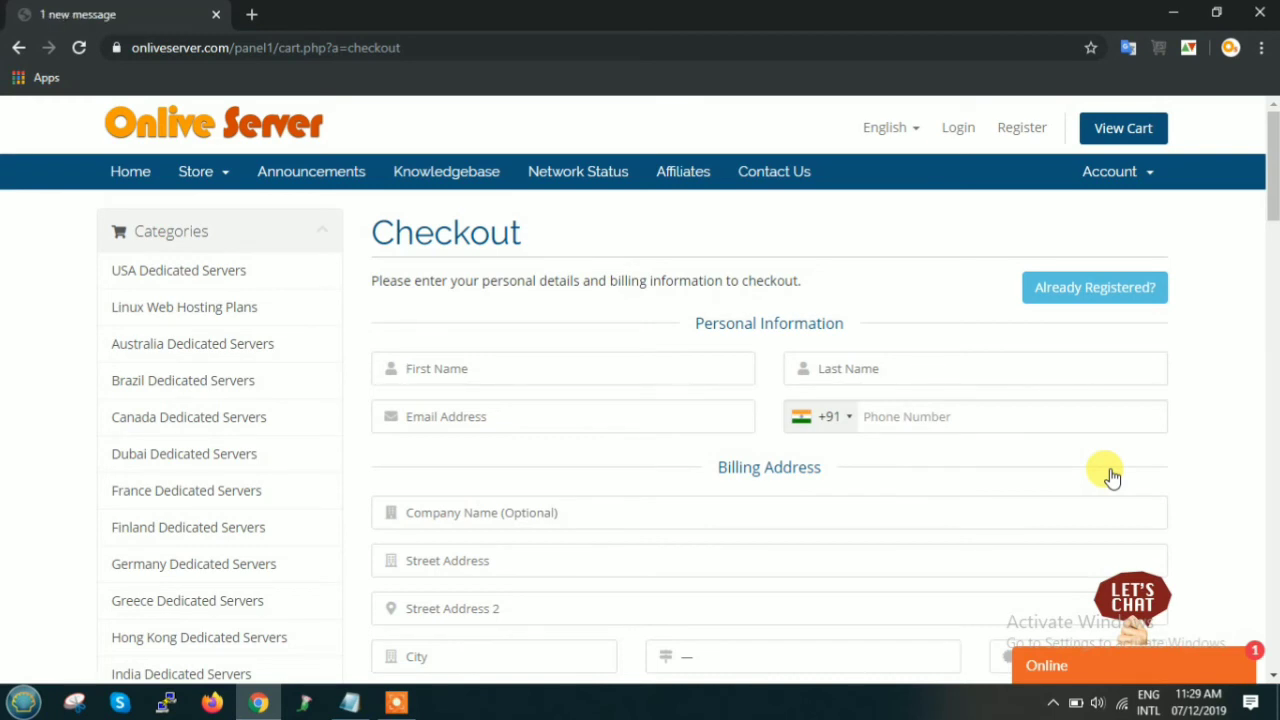
mouse_move(616, 460)
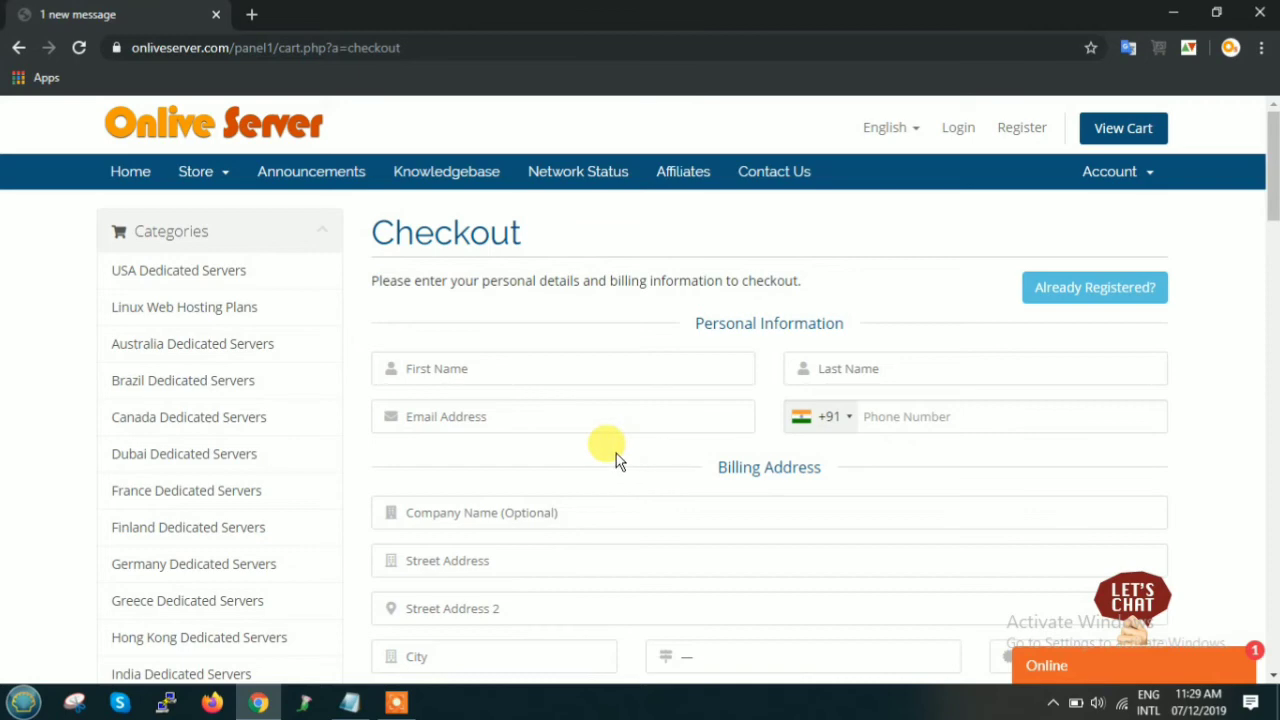
click(562, 368)
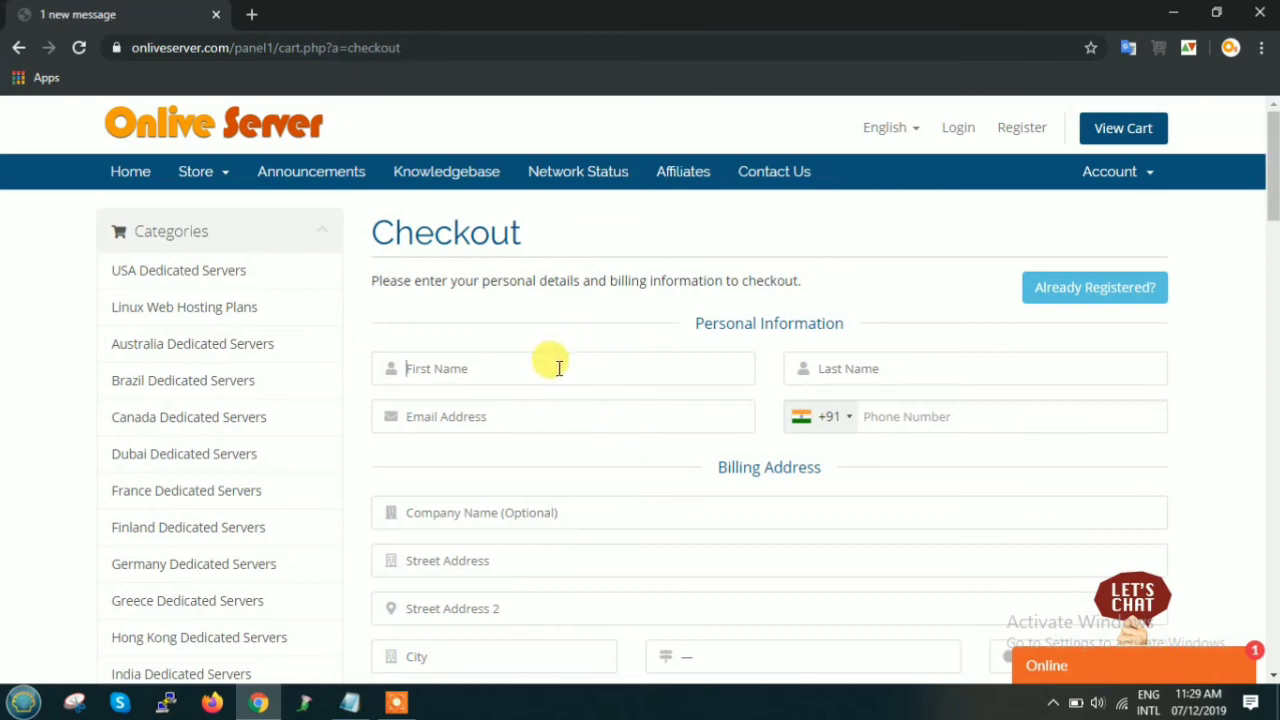
scroll(down, 3)
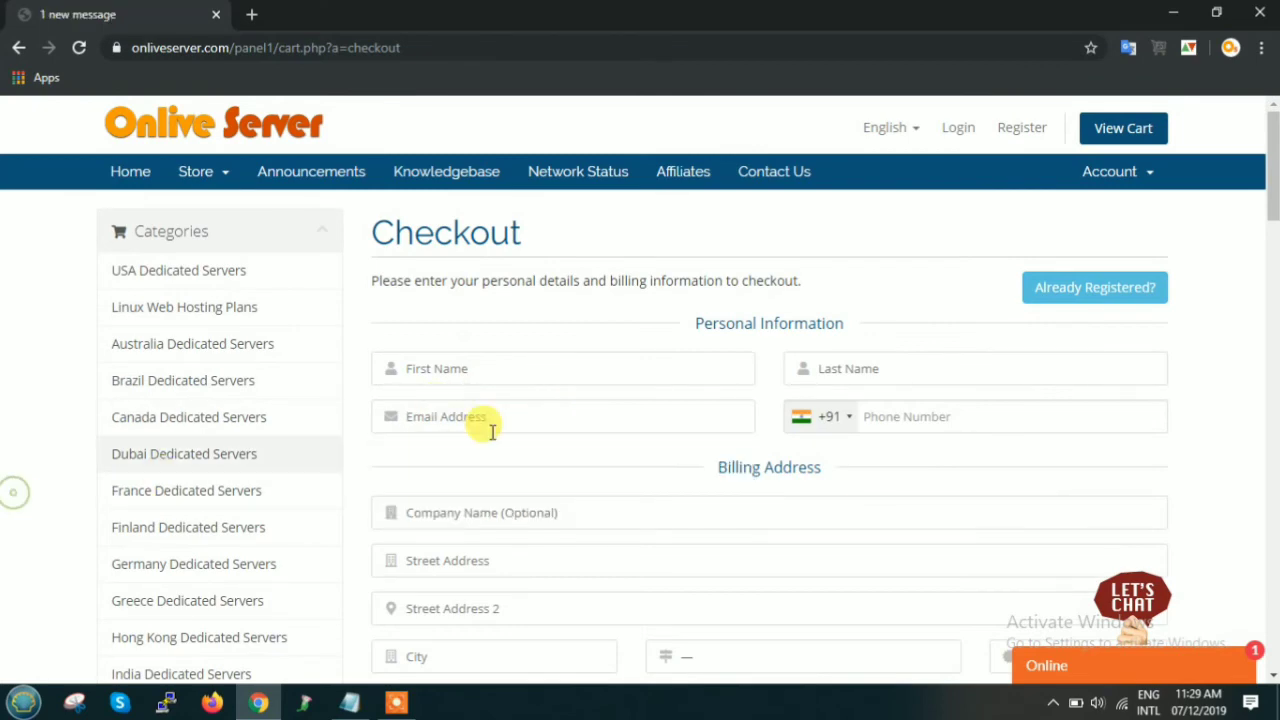
scroll(down, 3)
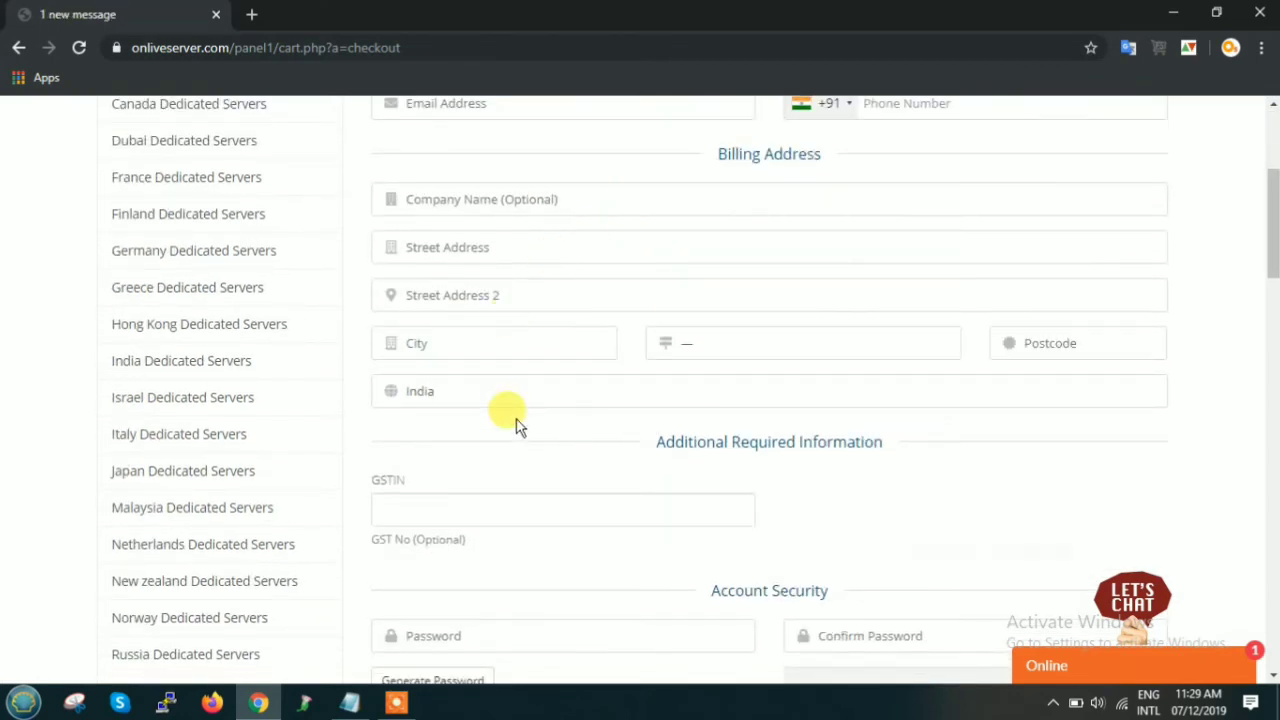
scroll(down, 3)
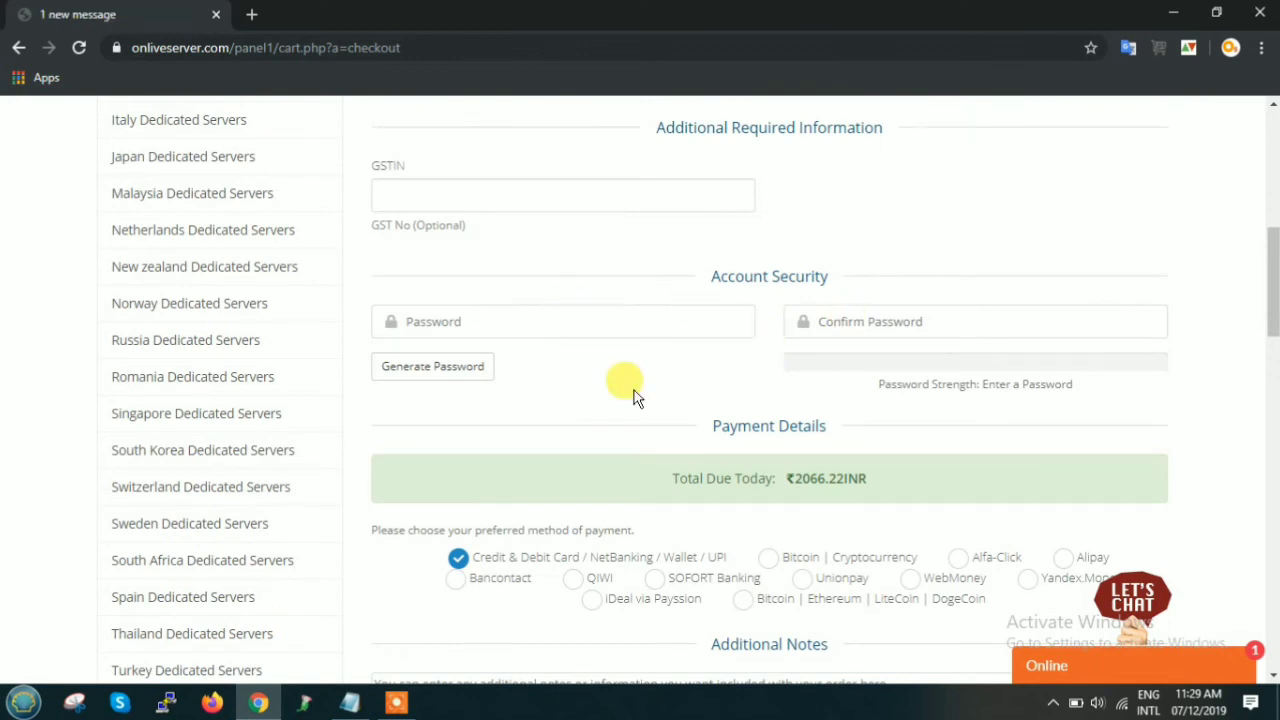
scroll(down, 3)
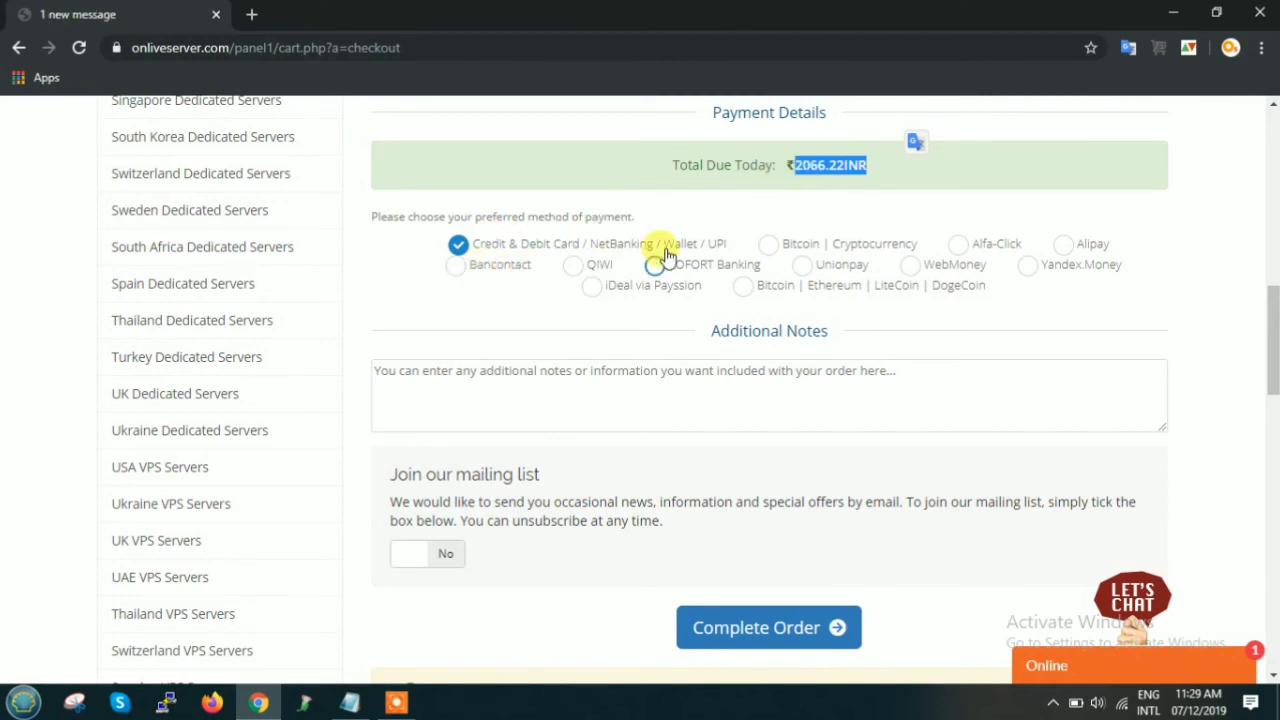
mouse_move(1060, 244)
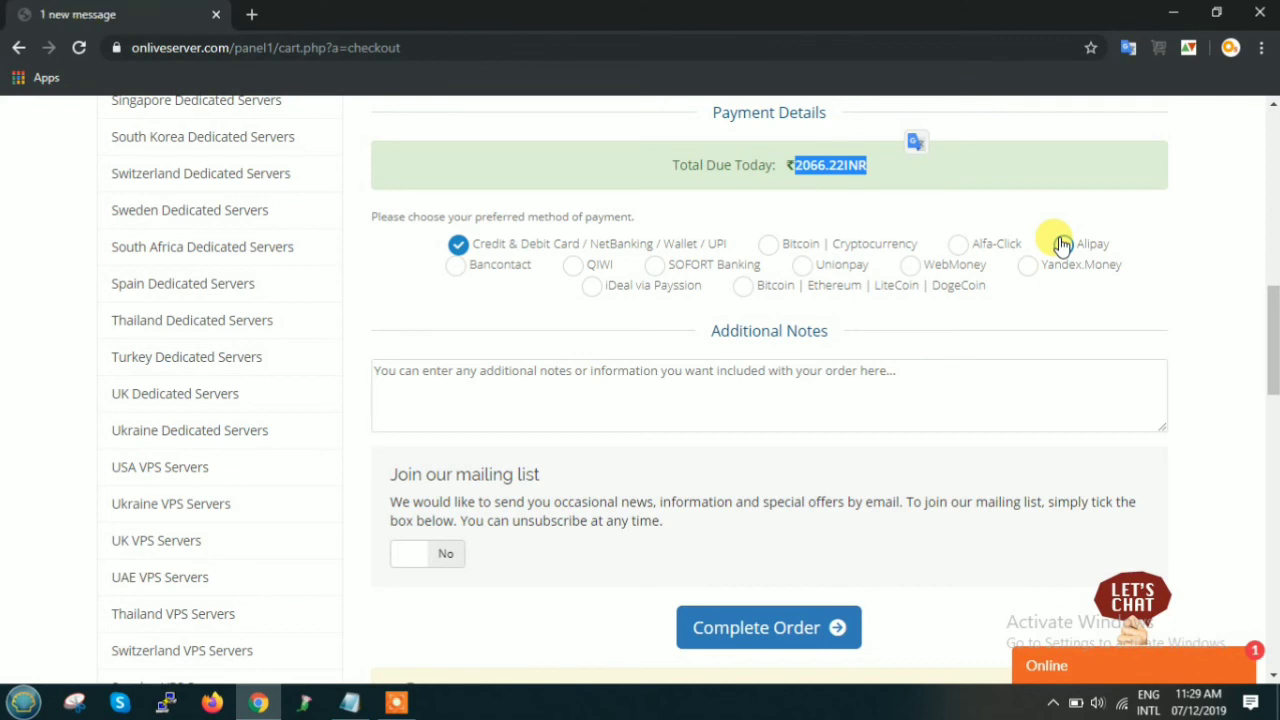
mouse_move(930, 540)
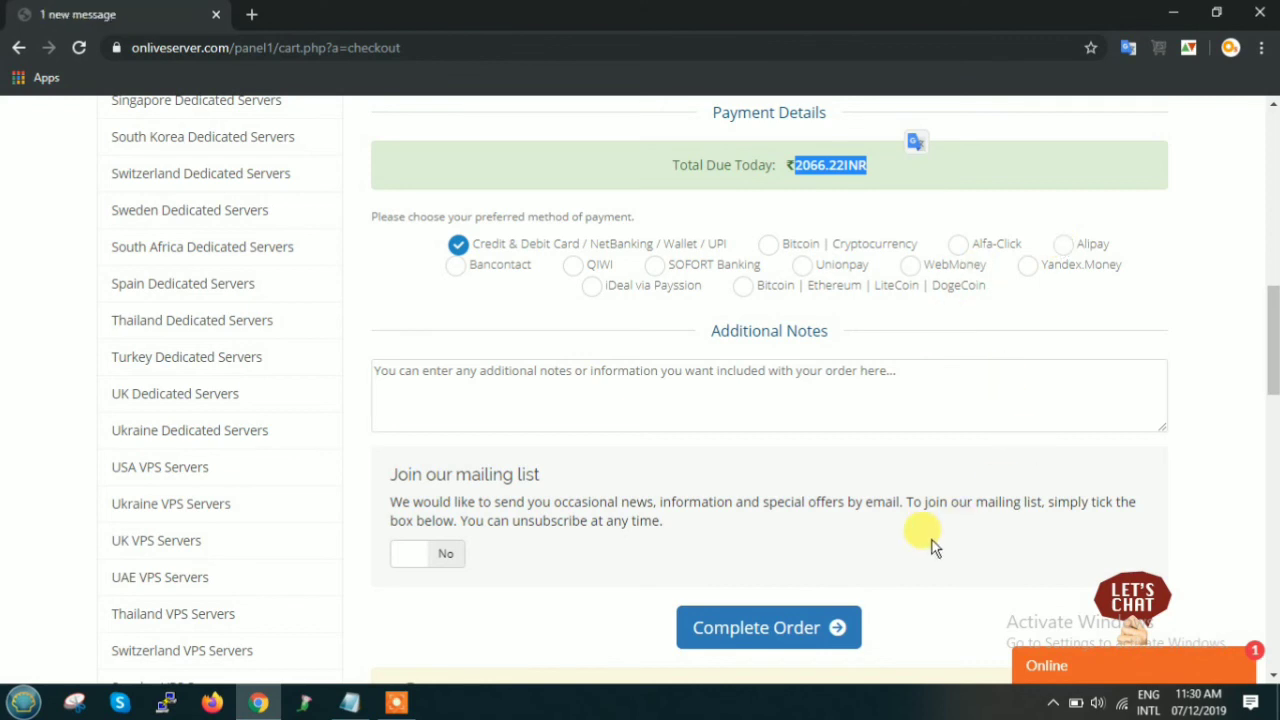